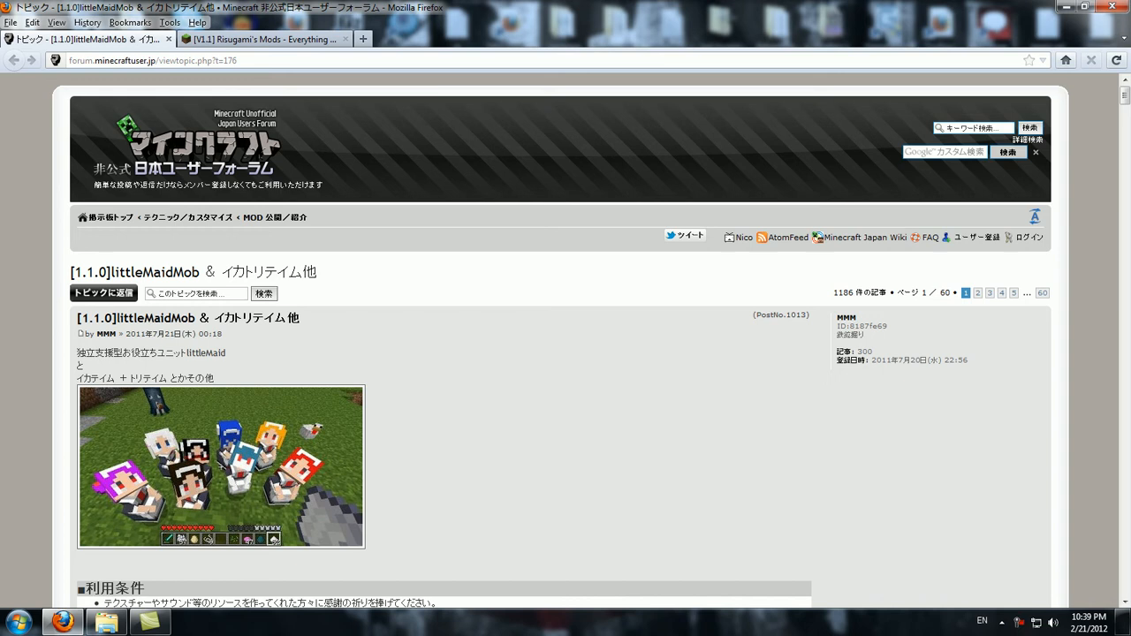
Scroll to the forum's Download section and save littleMaidMob-1_1_0-2a.zip.
scroll("down", 3)
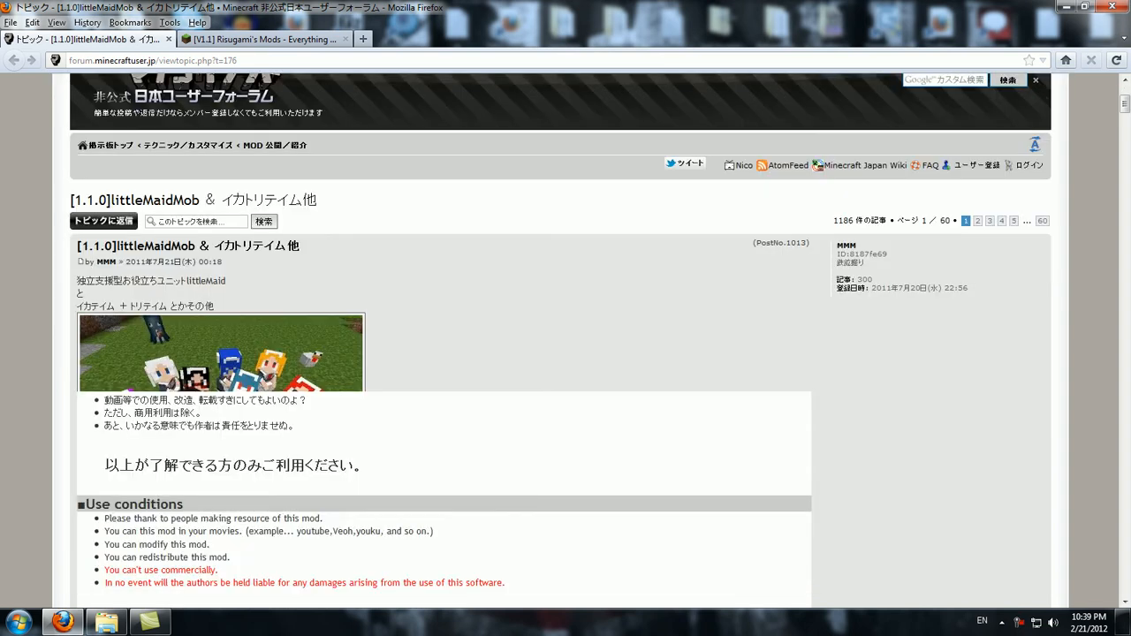
scroll("down", 3)
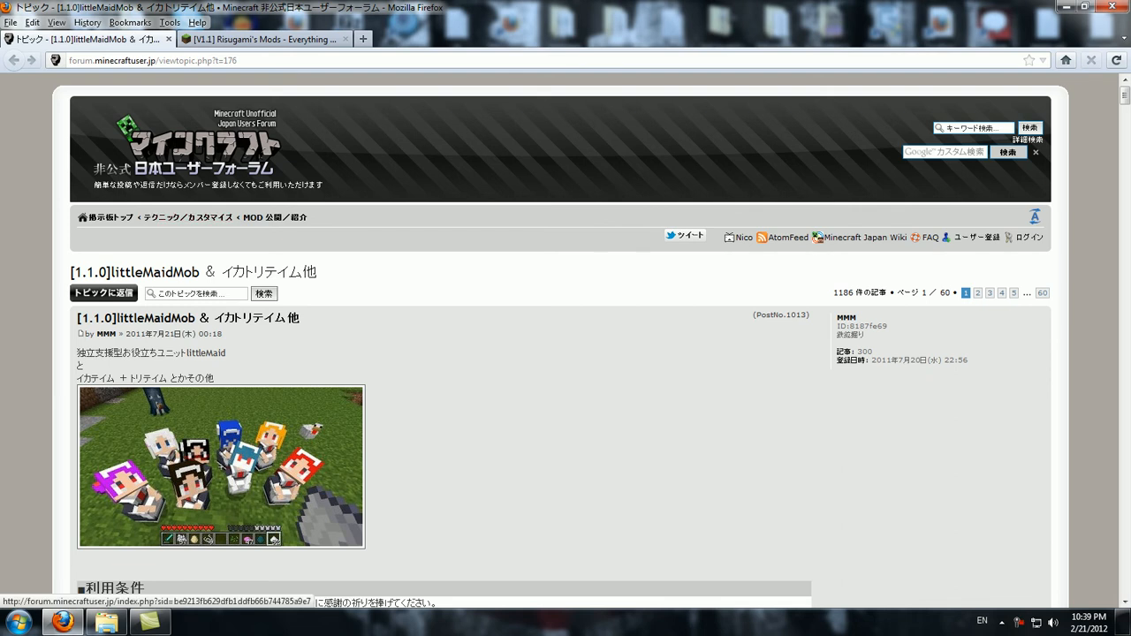
scroll("down", 3)
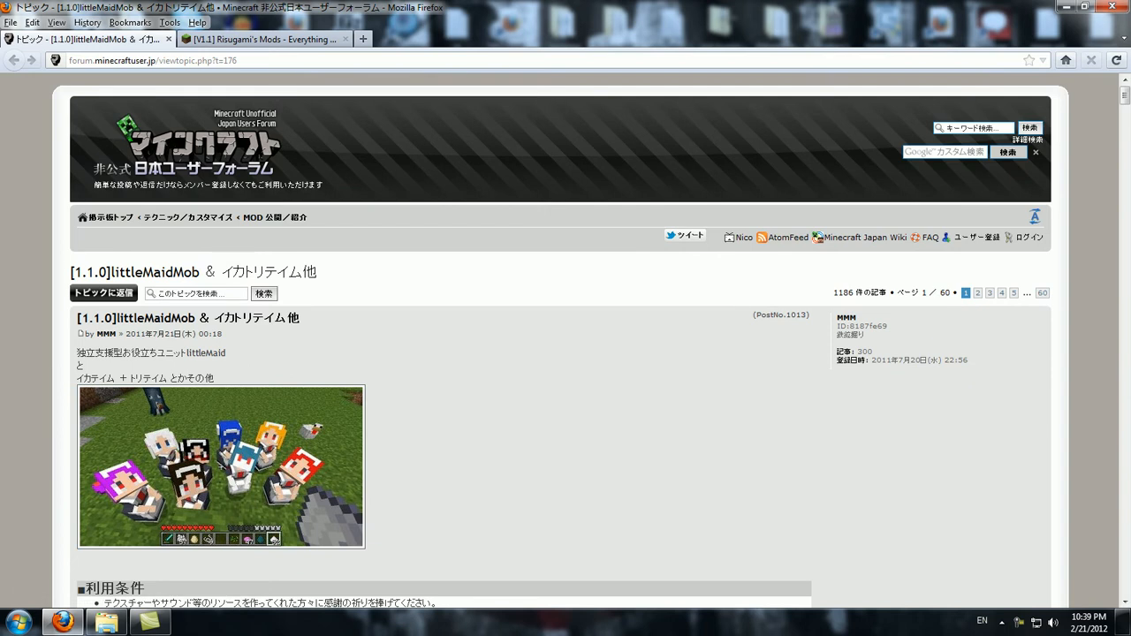
scroll("down", 3)
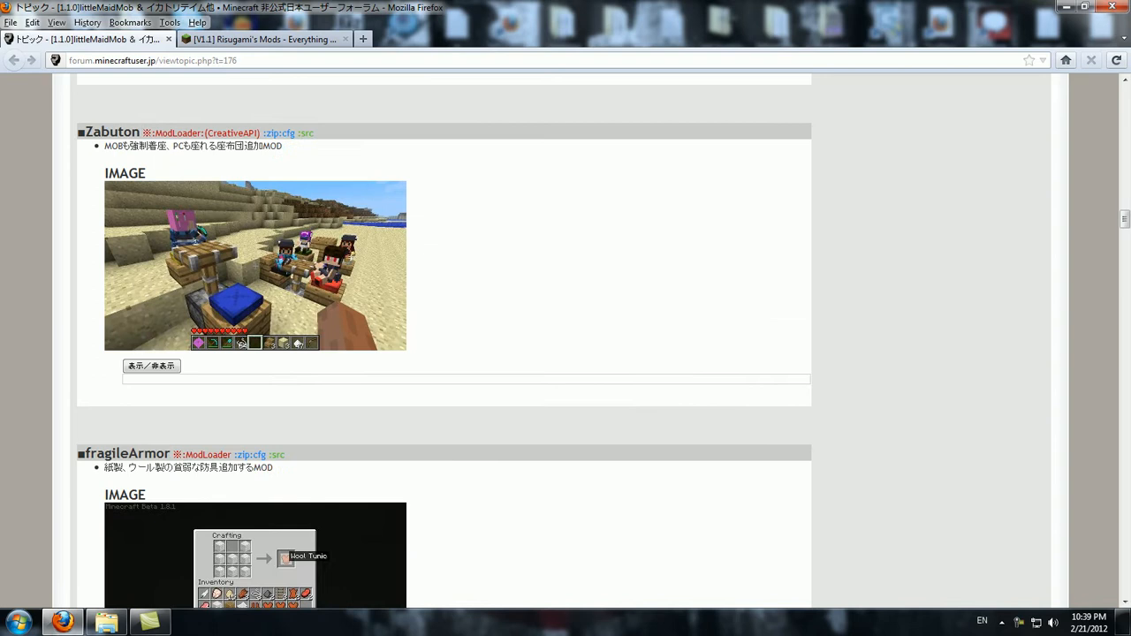
scroll("down", 3)
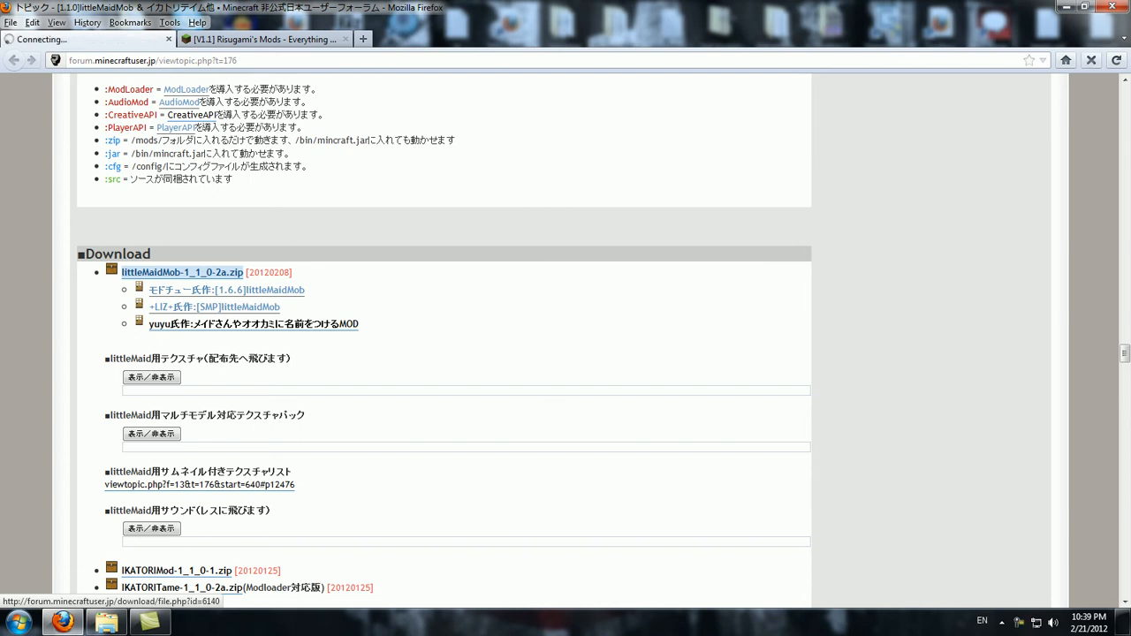
left_click(182, 272)
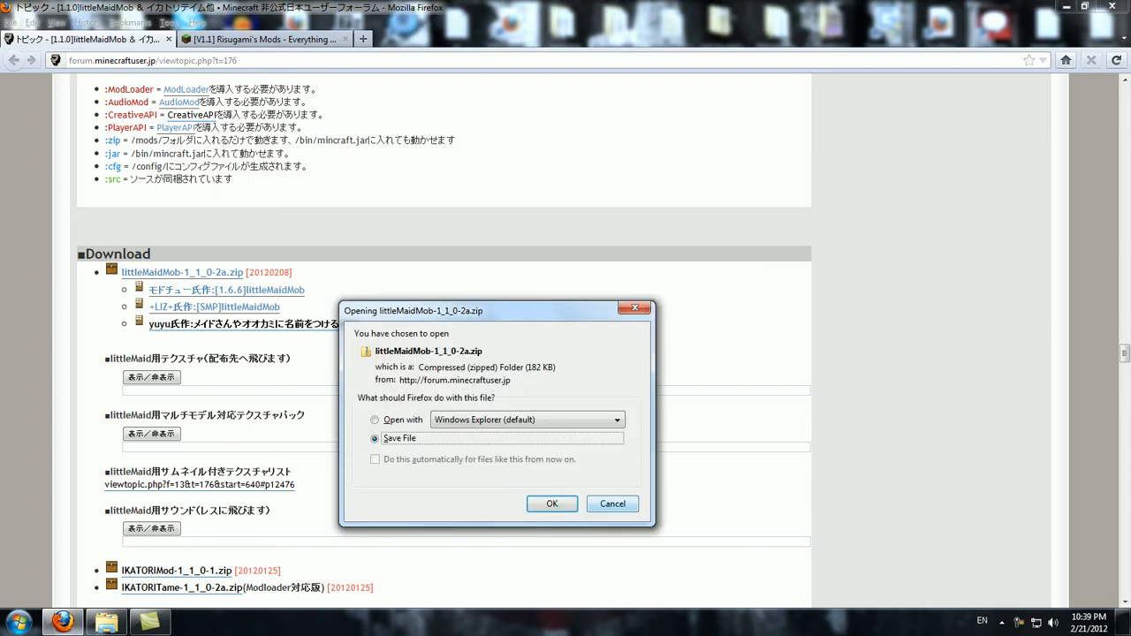
left_click(265, 39)
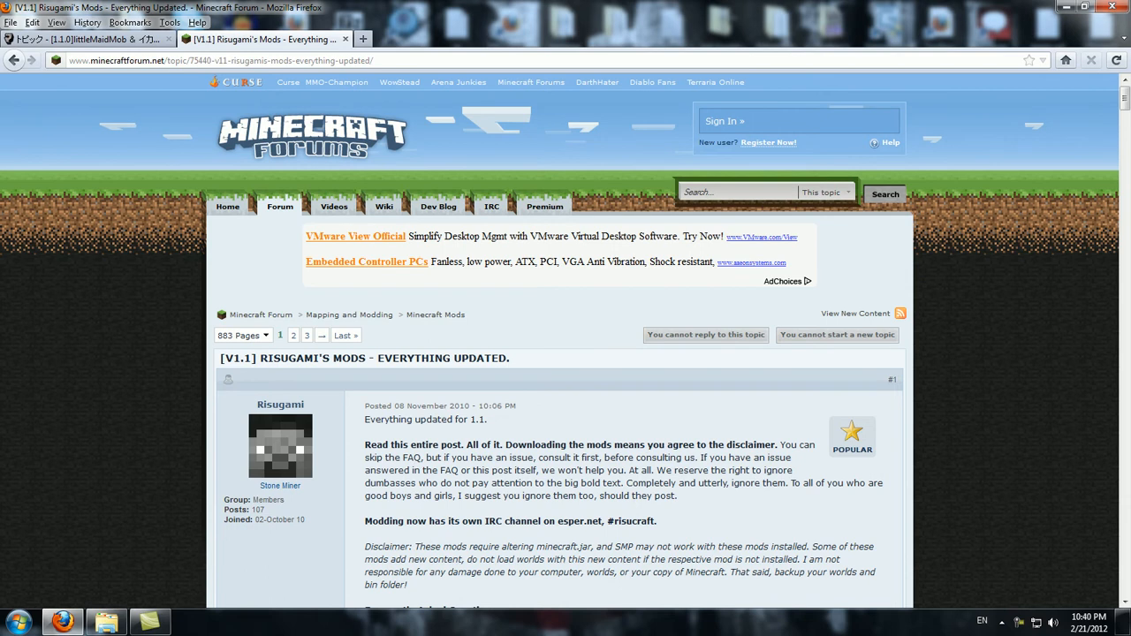
Scroll the Risugami's Mods thread past installation steps toward the AudioMod entry.
scroll("down", 3)
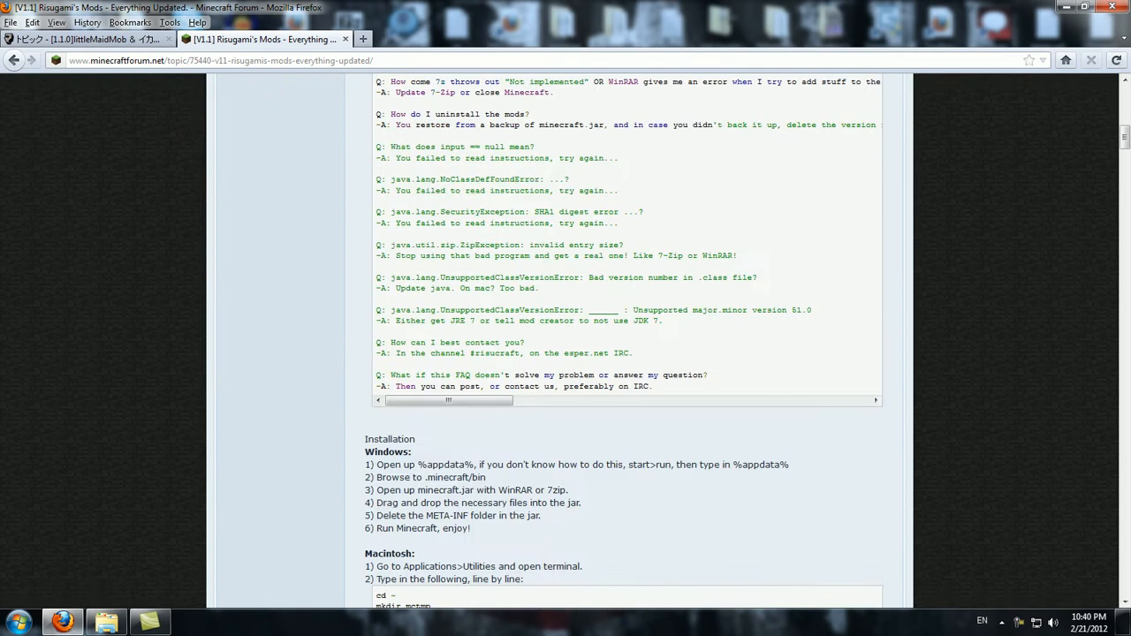
scroll("down", 3)
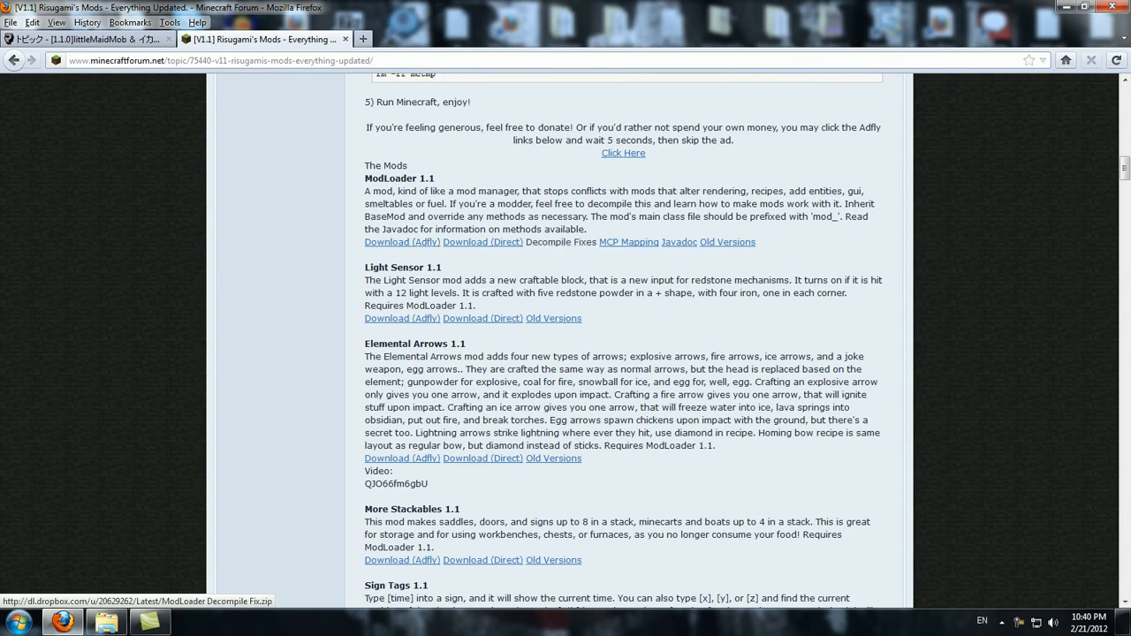
scroll("down", 3)
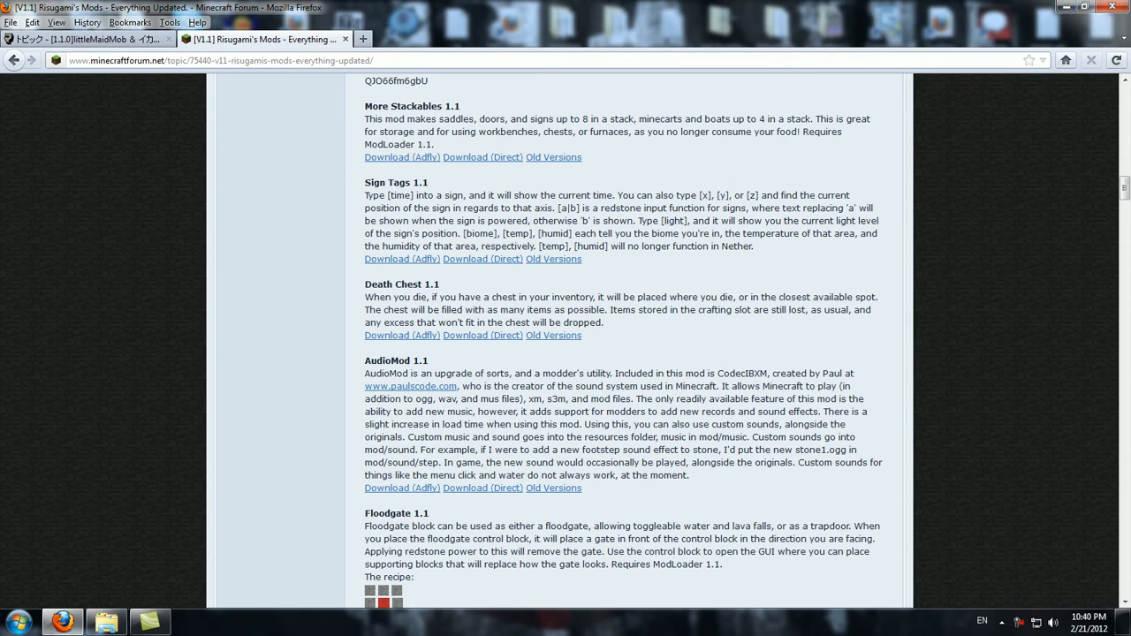
left_click(363, 38)
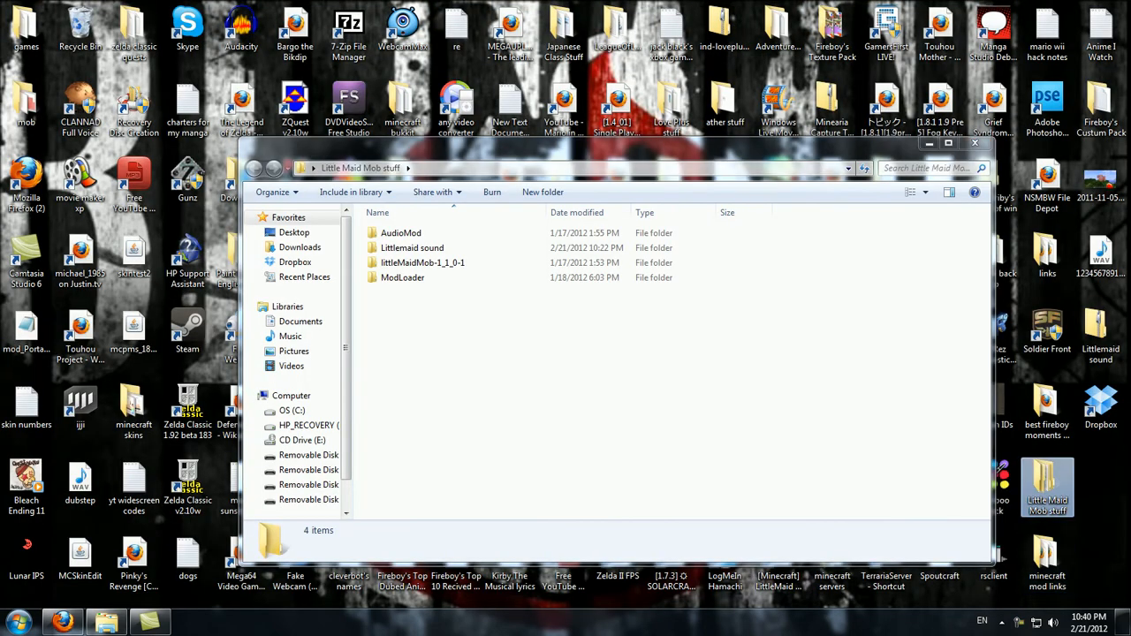
Select the ModLoader folder, then search Start for Run to enter %appdata%.
left_click(403, 278)
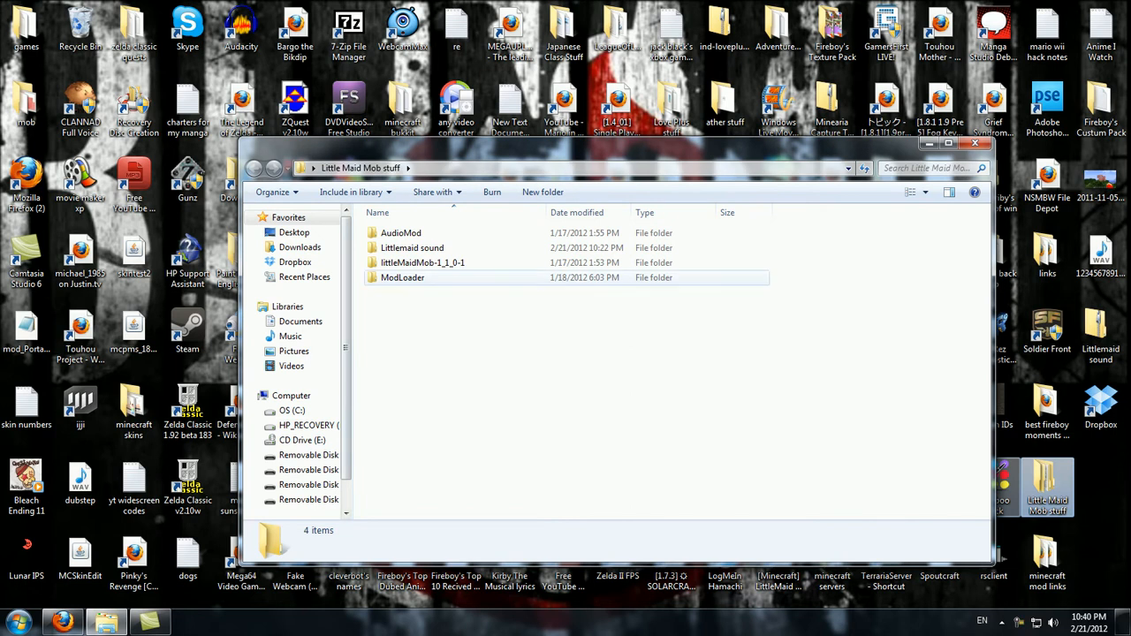
mouse_move(422, 262)
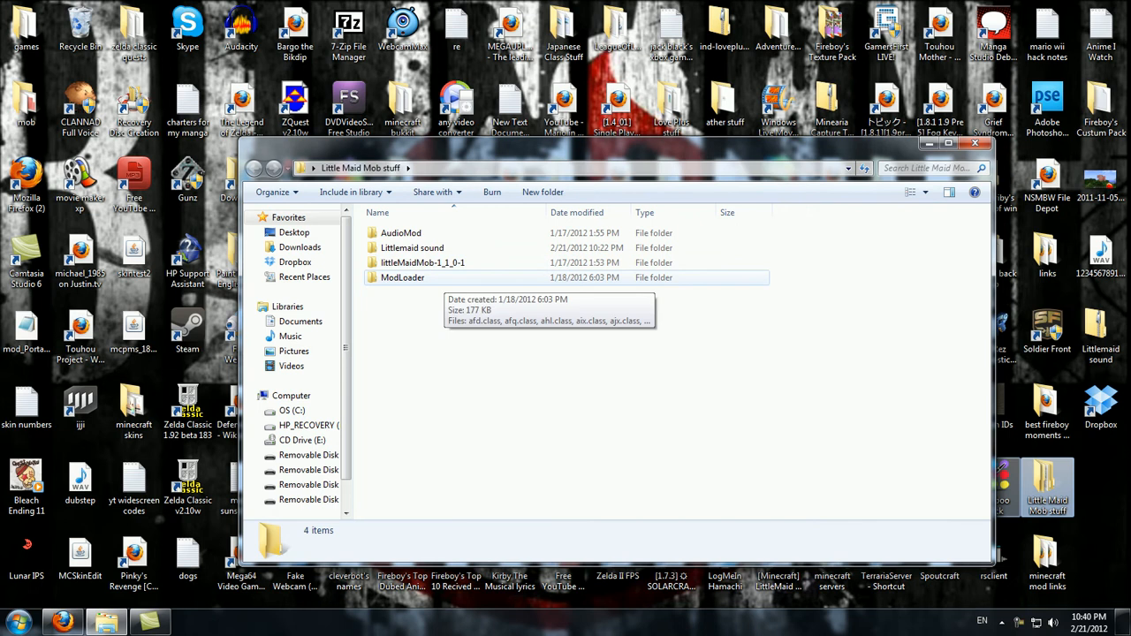
left_click(16, 623)
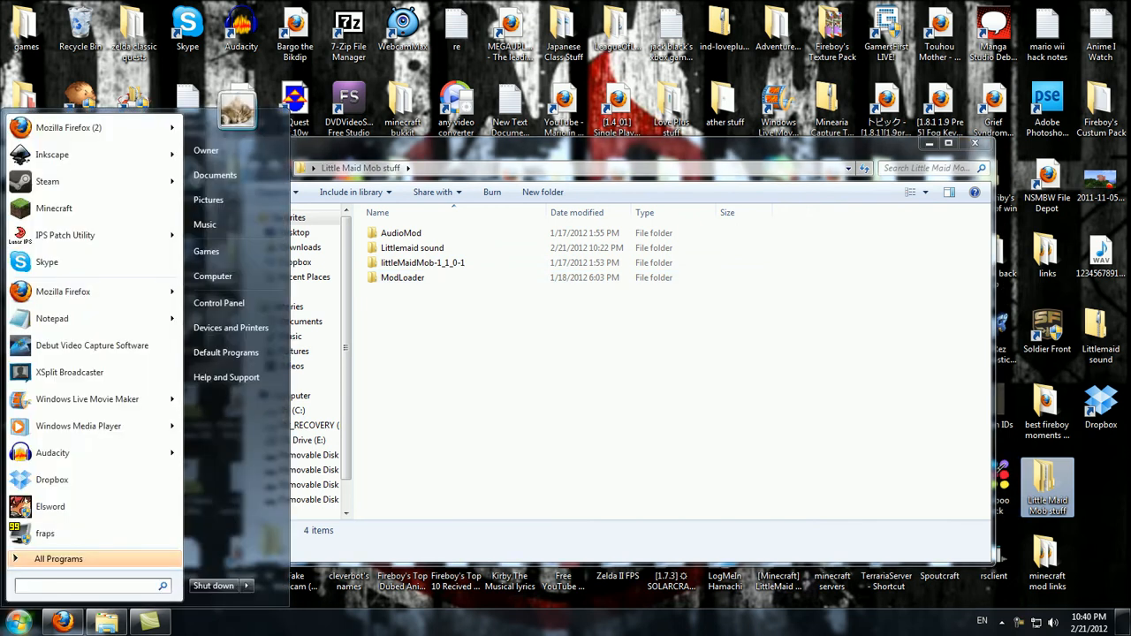
type("run")
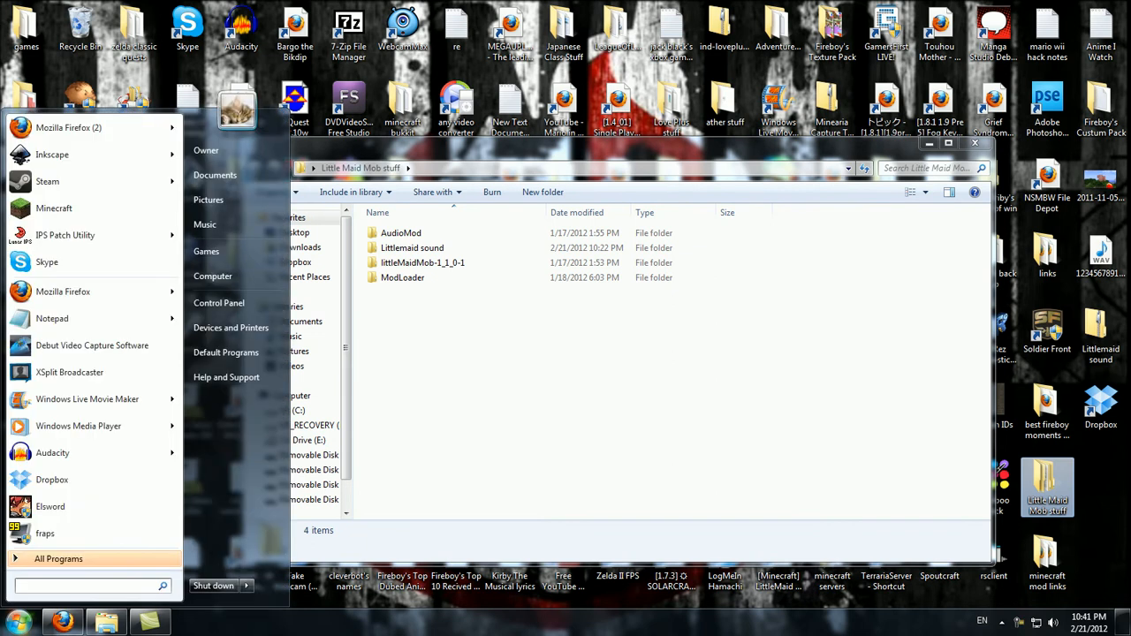
type("run")
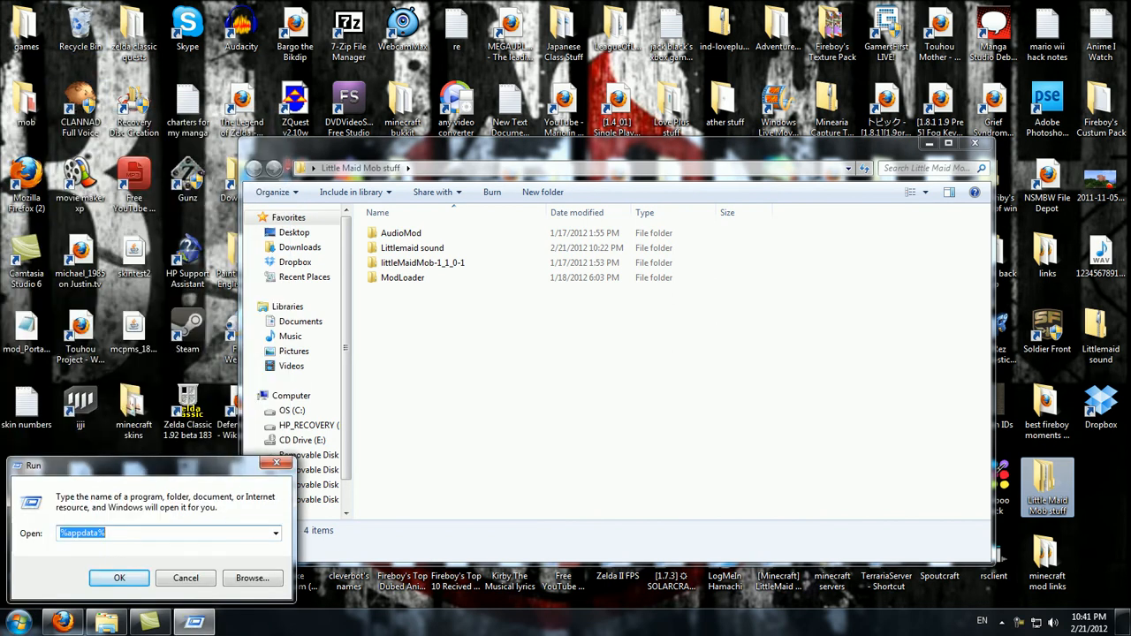
Open %appdata%, go into .minecraft > bin, and open minecraft.jar with WinRAR.
left_click(119, 578)
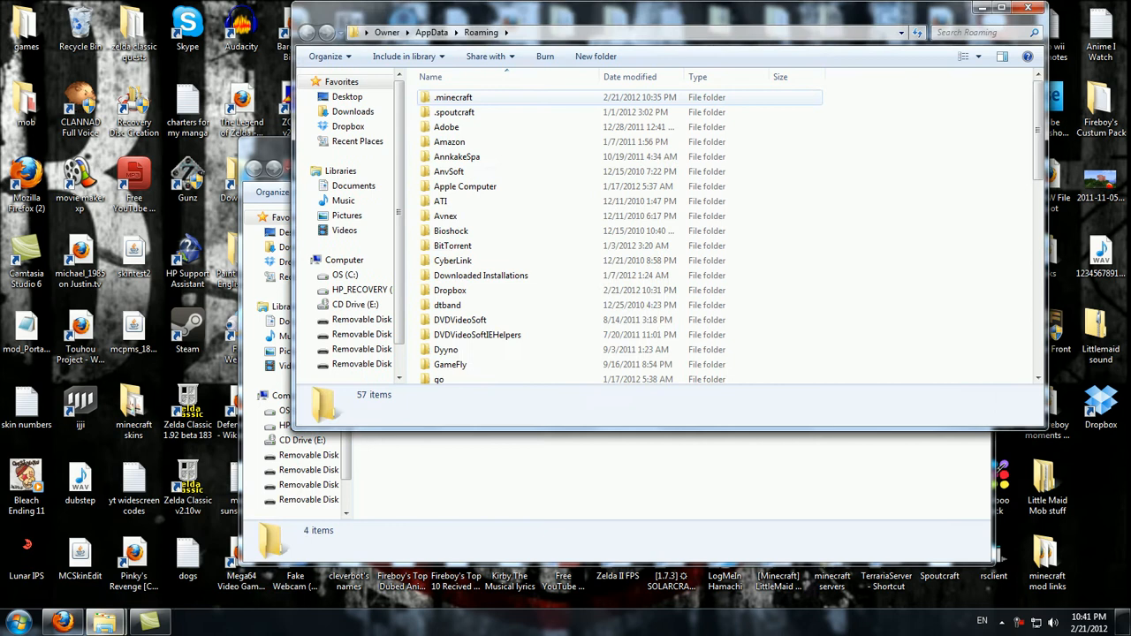
double_click(453, 97)
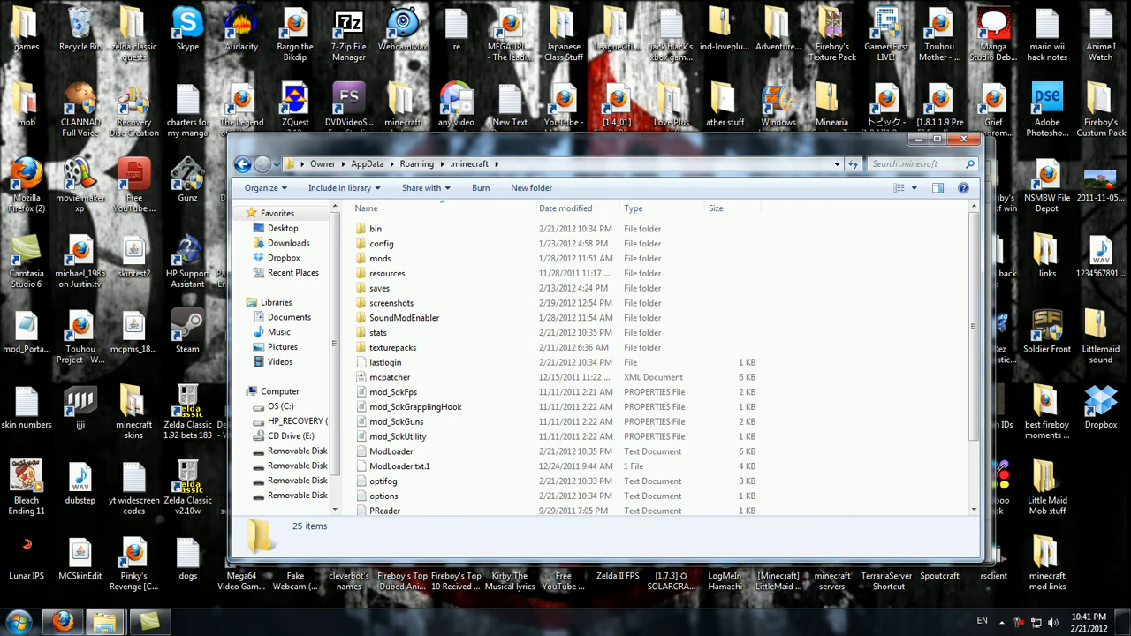
left_click(376, 228)
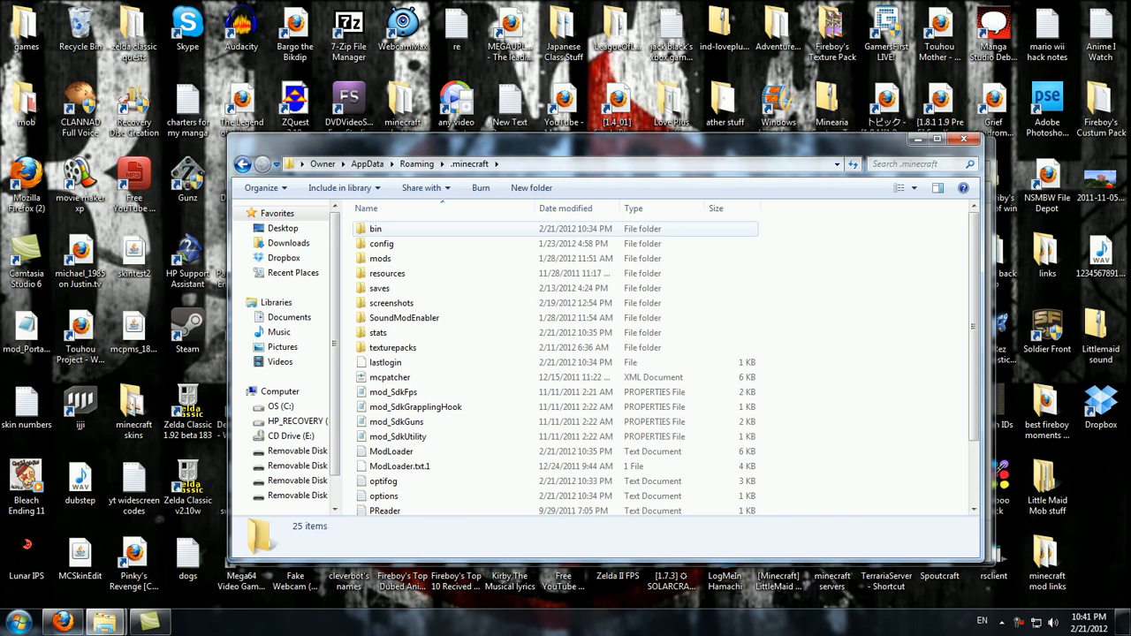
double_click(376, 227)
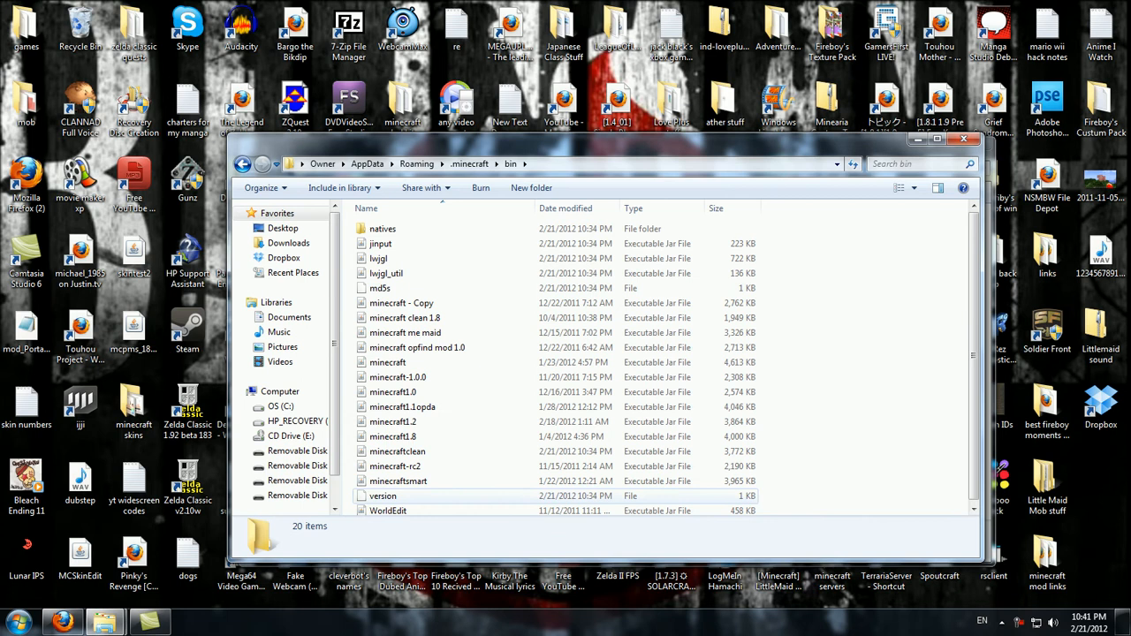
left_click(387, 362)
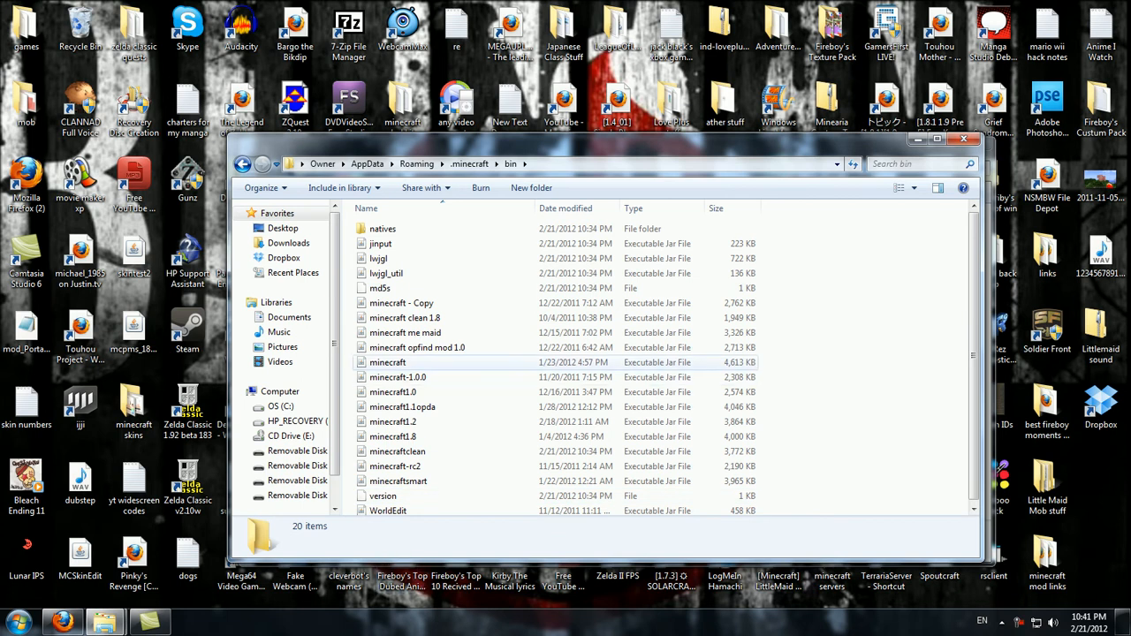
right_click(387, 362)
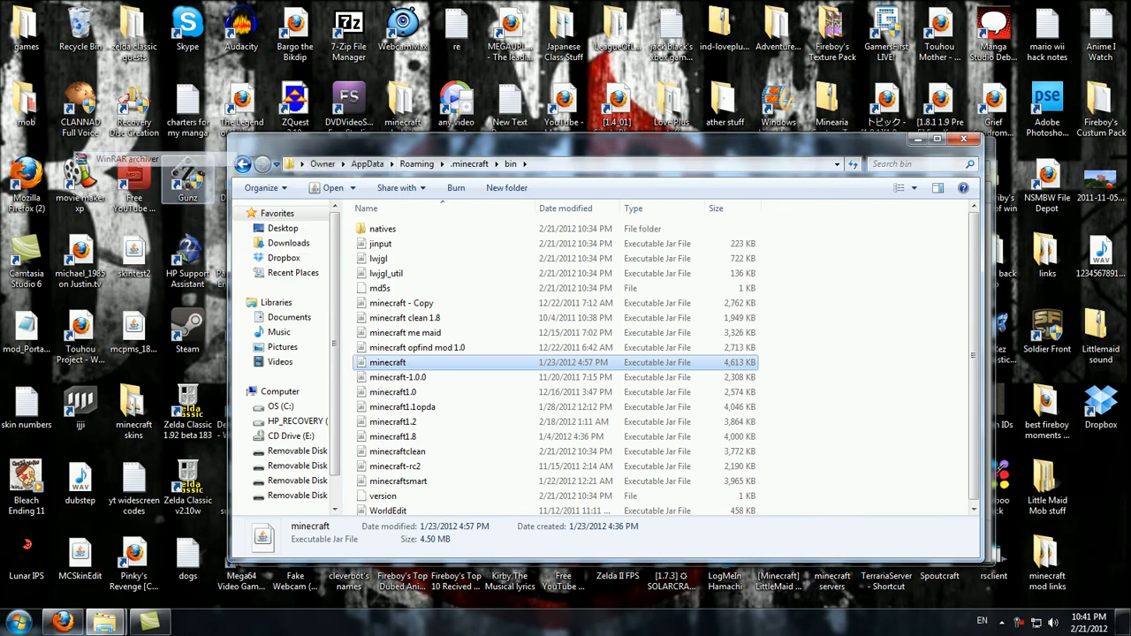
double_click(387, 363)
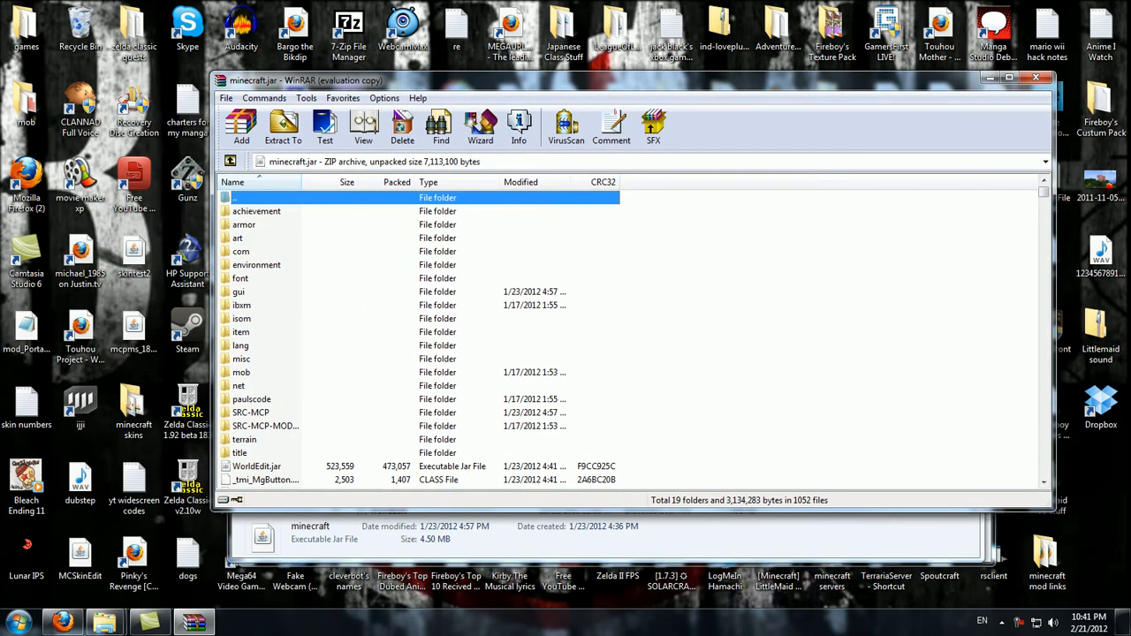
Browse the jar's contents, selecting the SRC-MCP folder and scrolling the list.
left_click(251, 413)
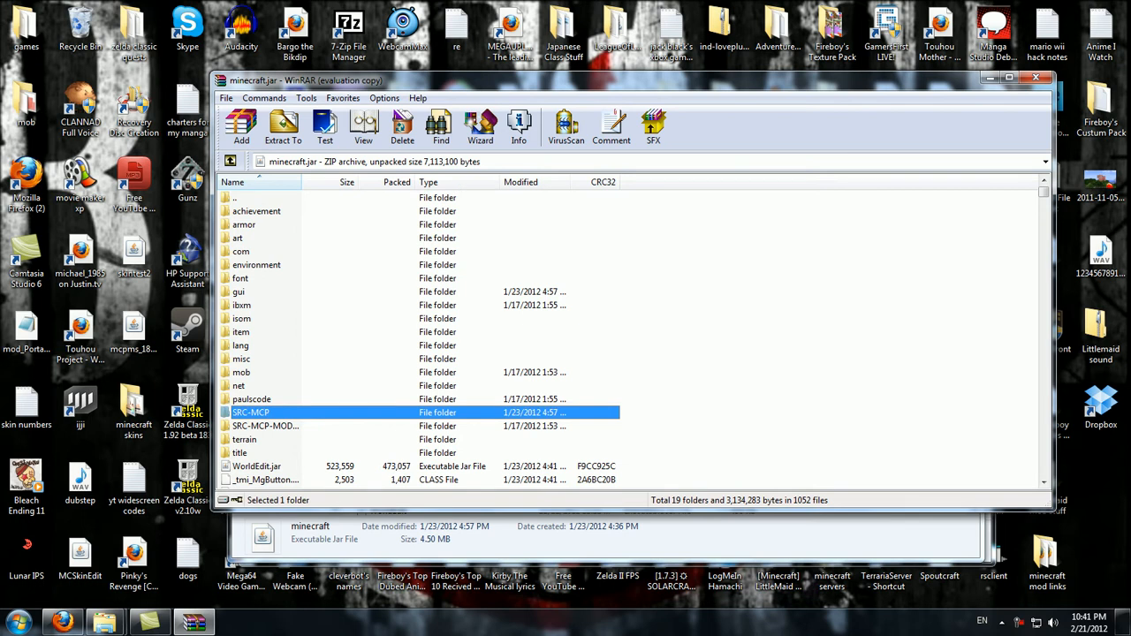
scroll("down", 3)
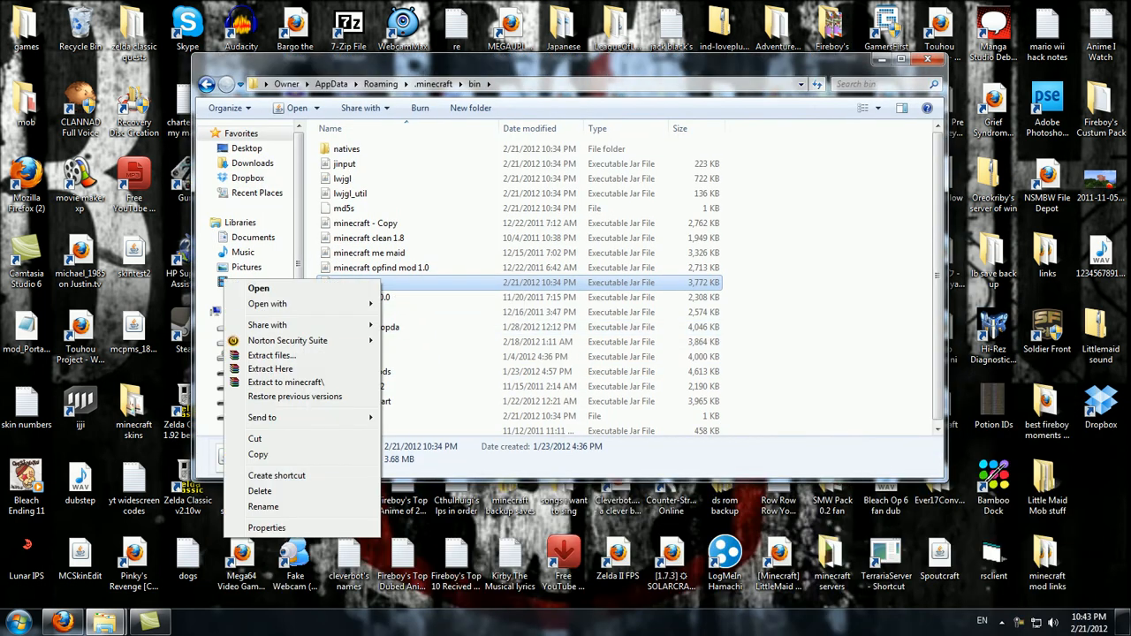
Open the clean minecraft.jar, delete its META-INF folder and confirm.
left_click(266, 303)
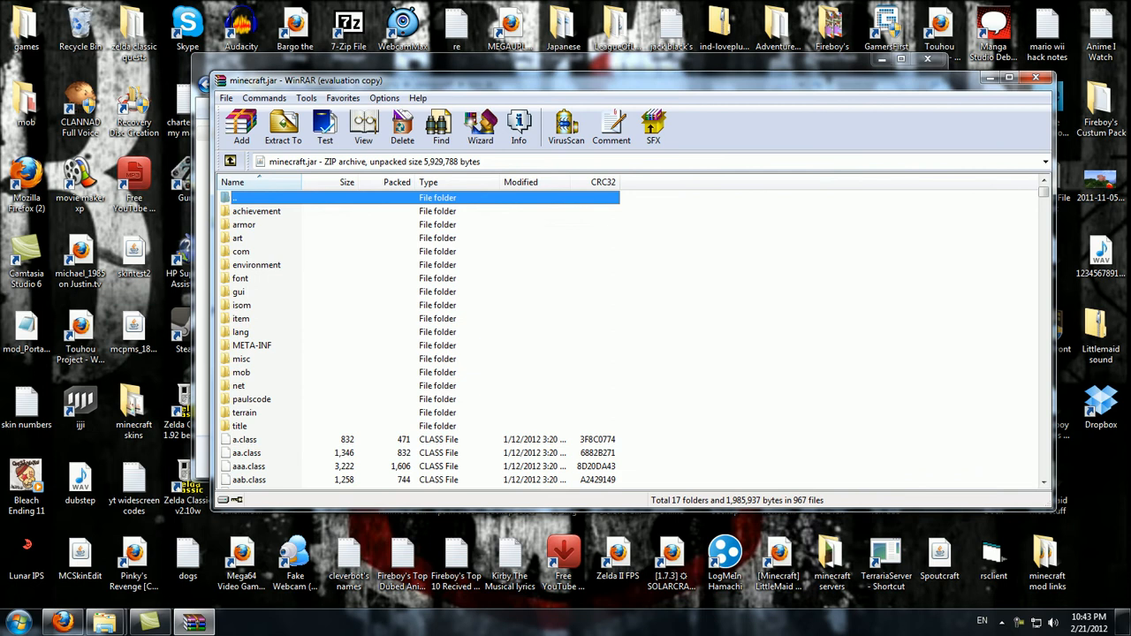
left_click(402, 128)
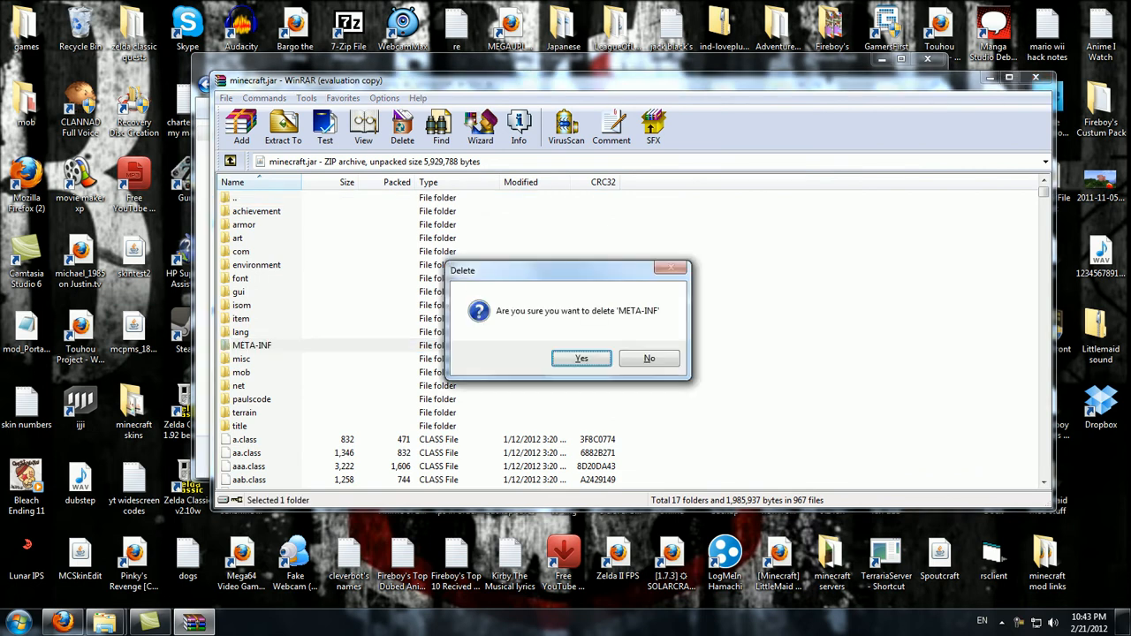
left_click(580, 358)
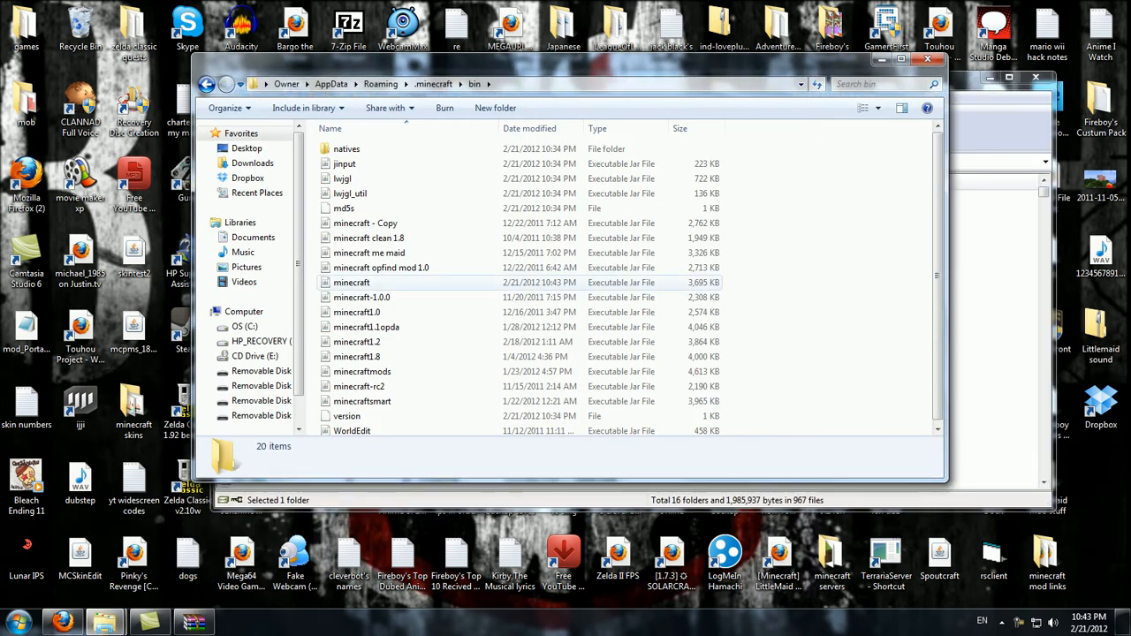
double_click(351, 282)
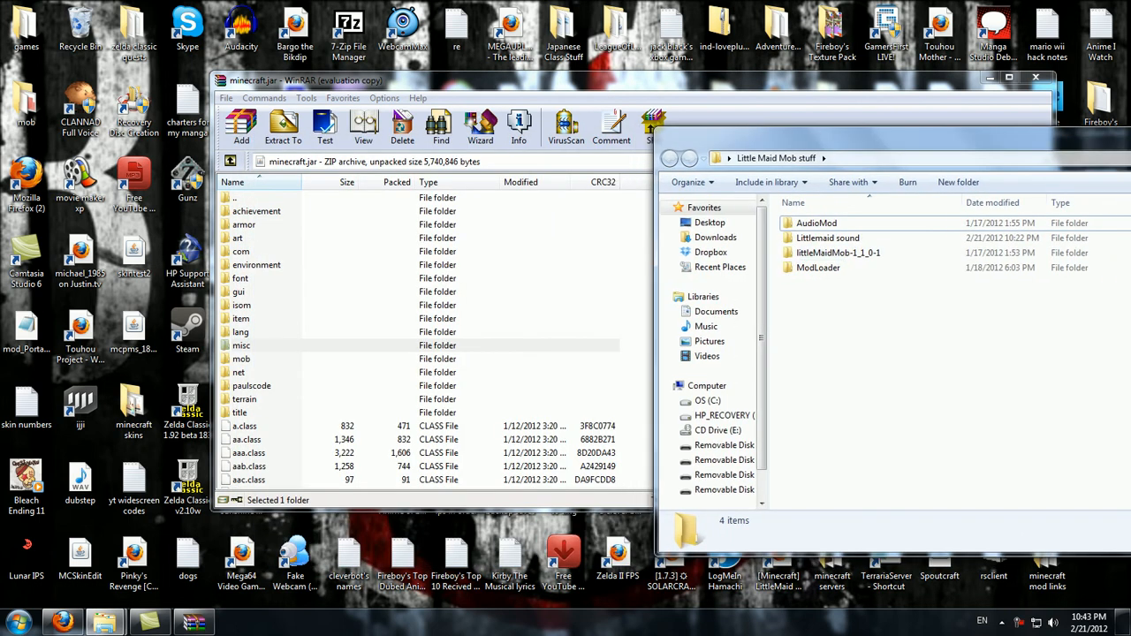
Open the ModLoader folder and select all its class files.
double_click(817, 267)
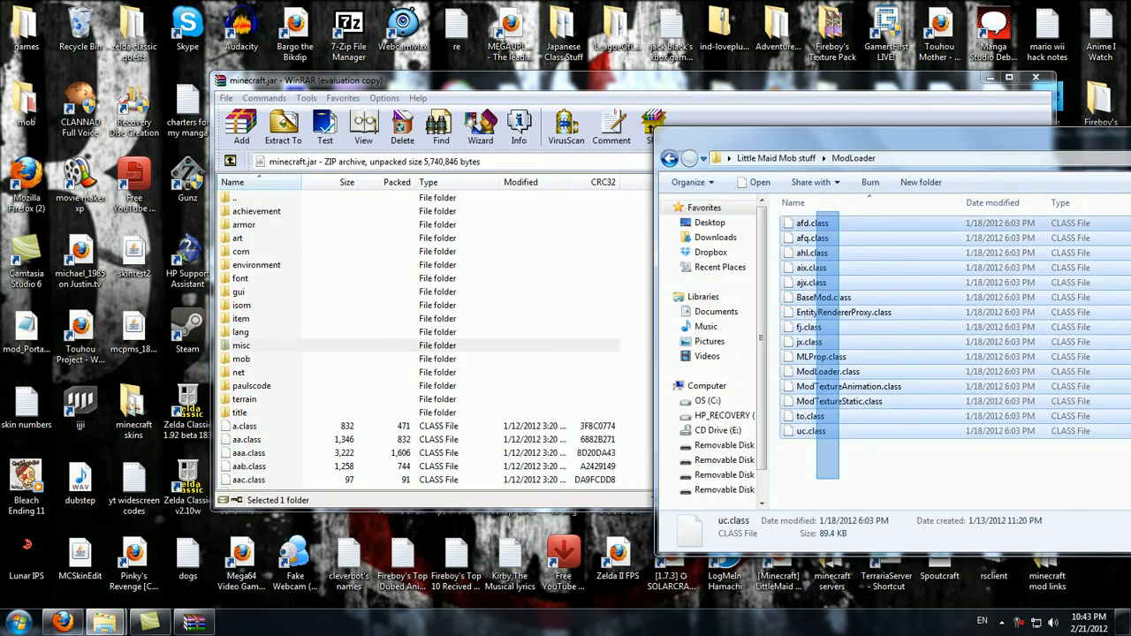
left_click(240, 126)
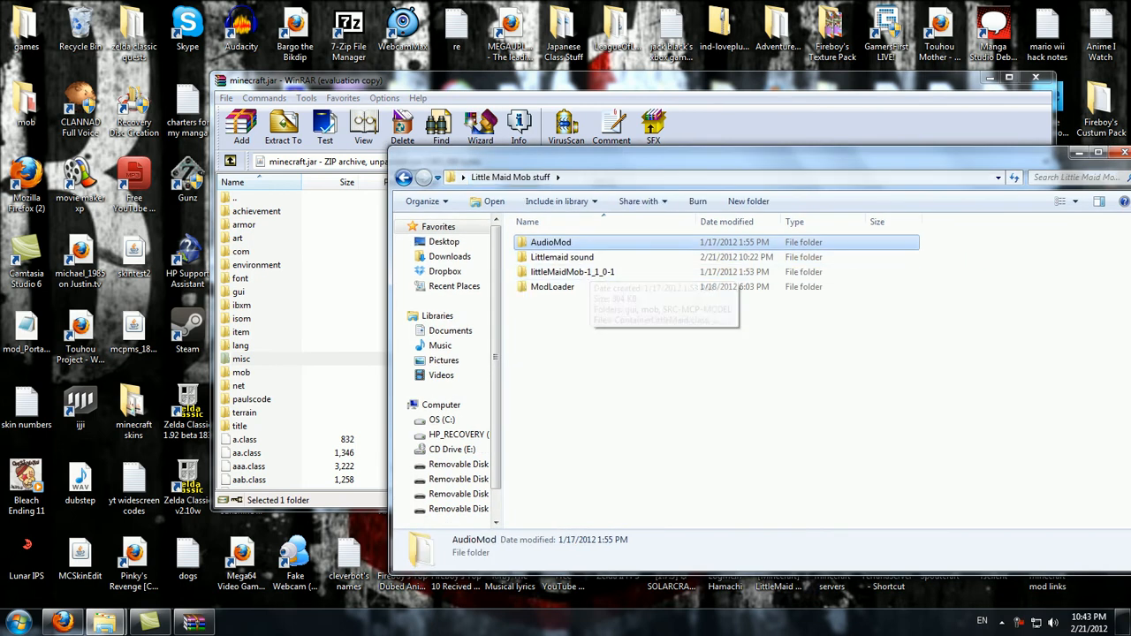
Add the littleMaidMob-1_1_0-1 files to minecraft.jar and confirm with OK.
double_click(573, 271)
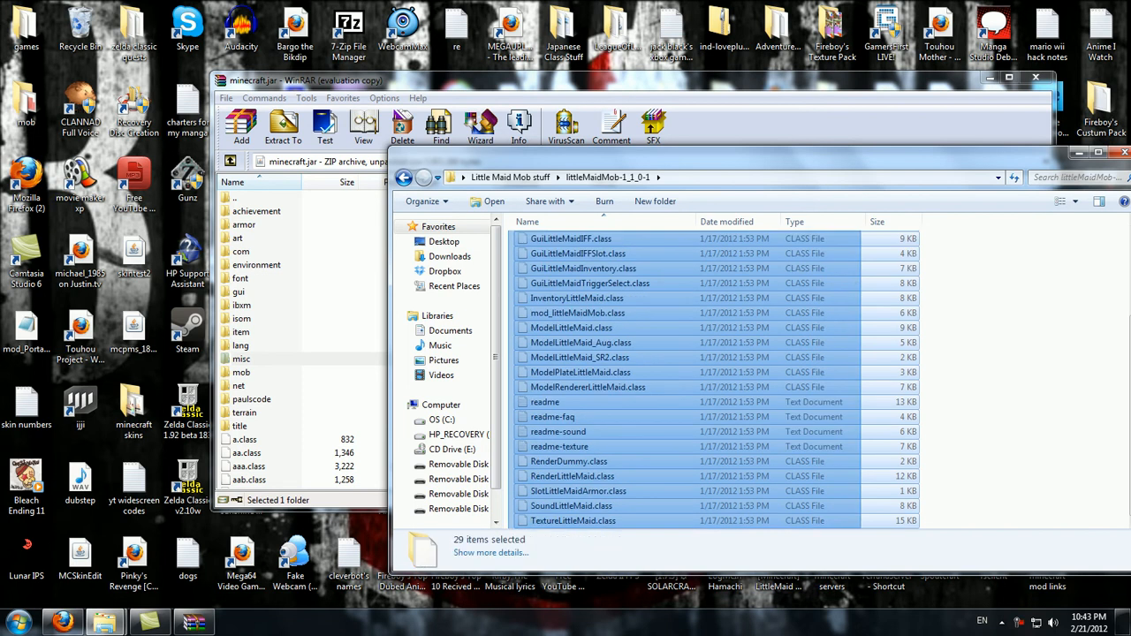
left_click(241, 126)
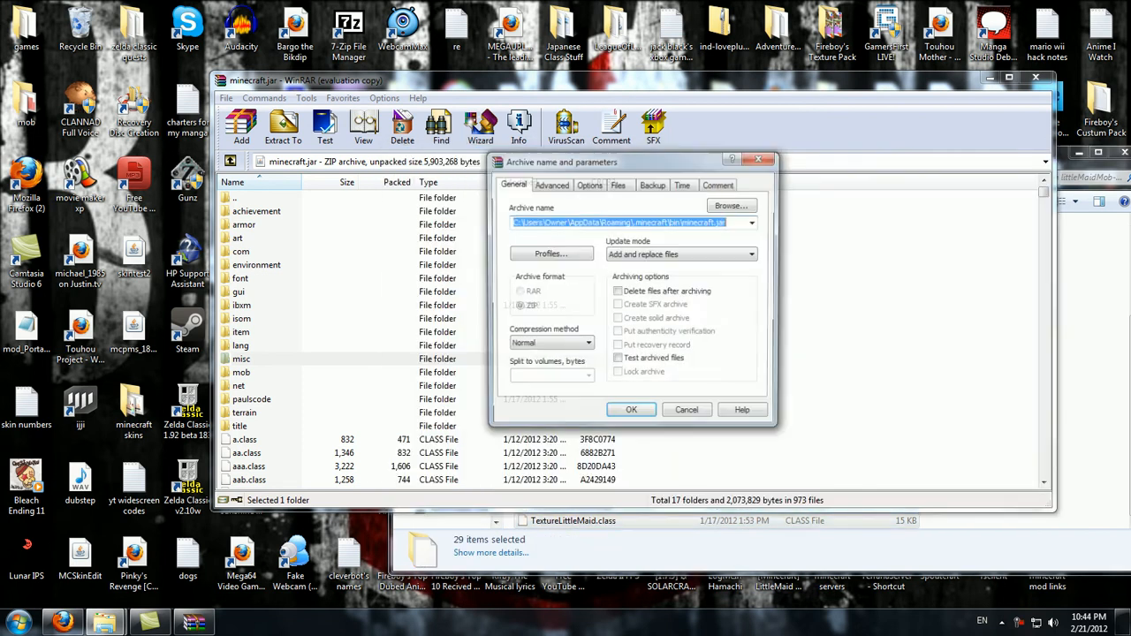
left_click(631, 409)
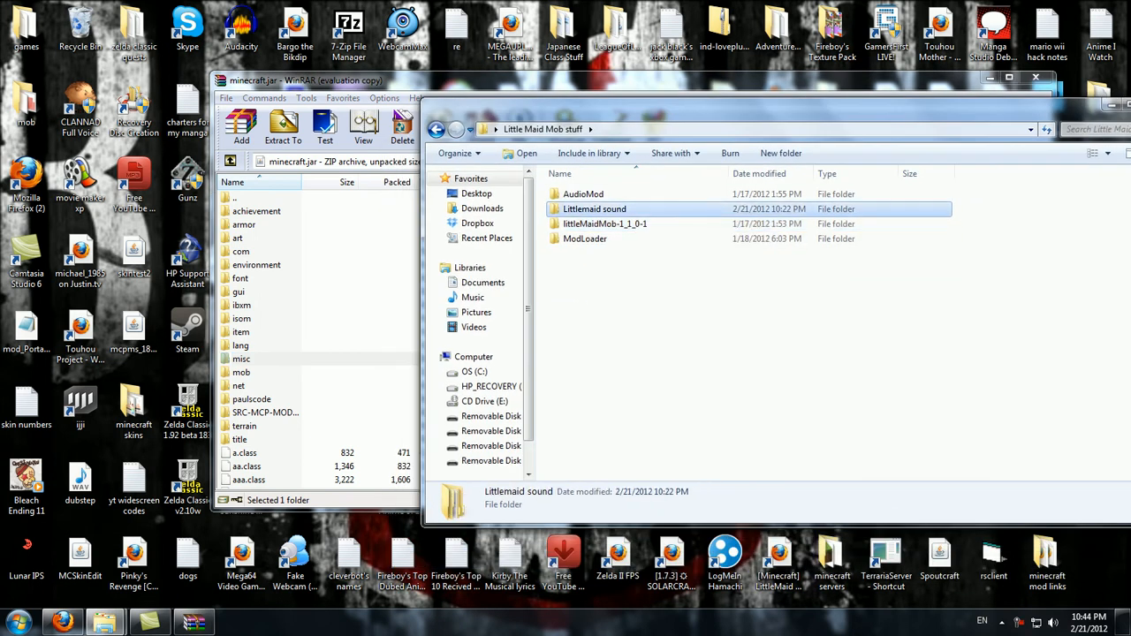
Open .minecraft > resources and bring the Little Maid Mob stuff window forward.
double_click(594, 208)
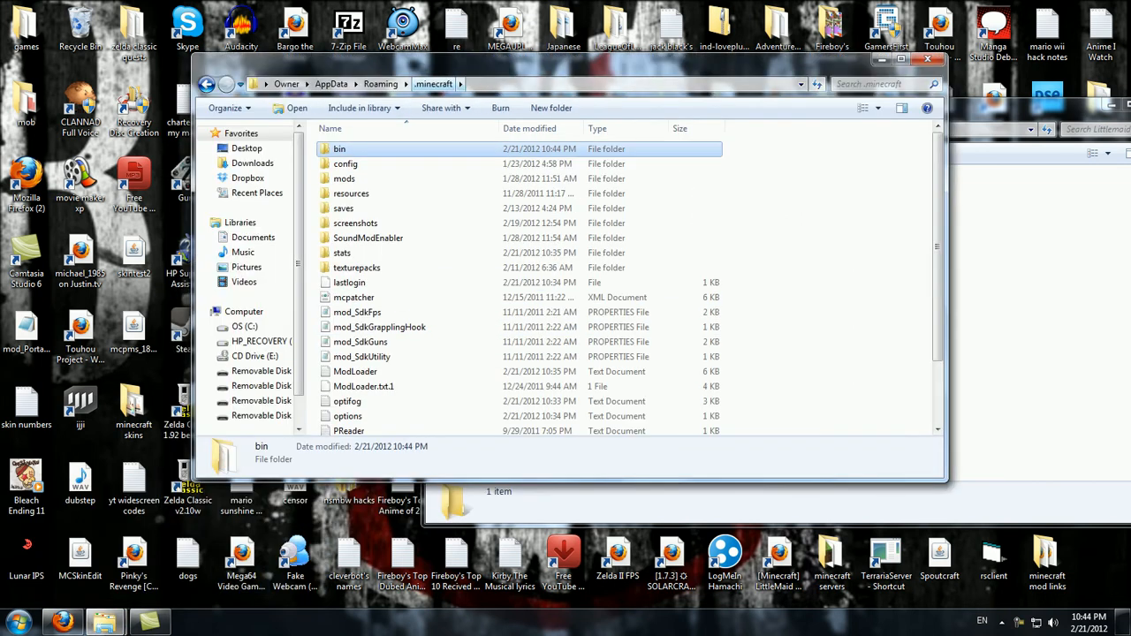
double_click(351, 192)
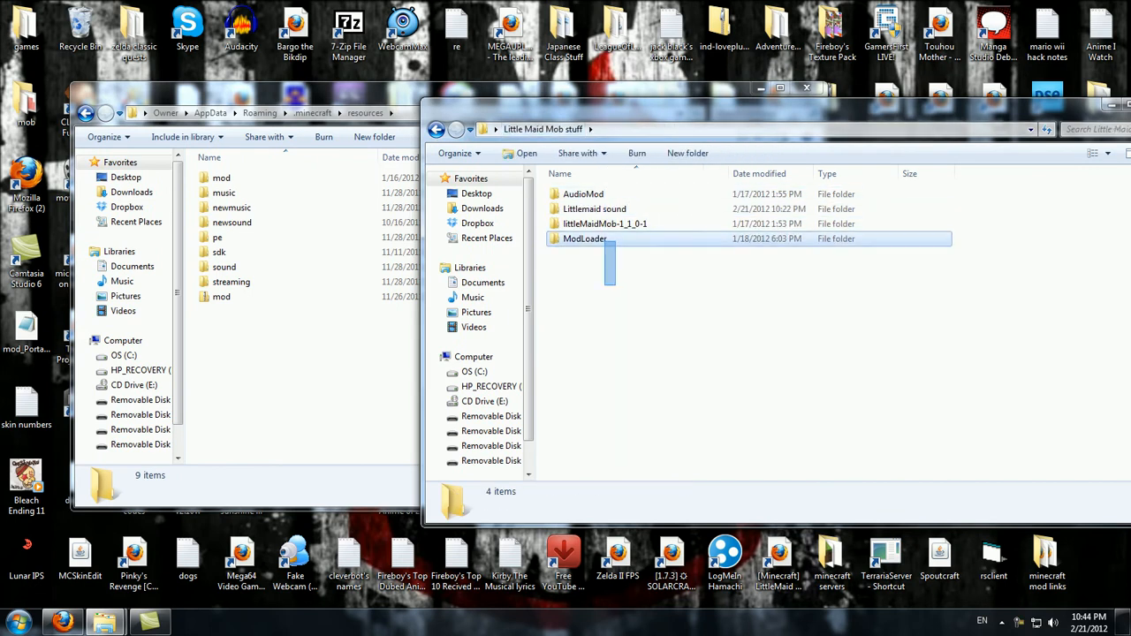
left_click(605, 224)
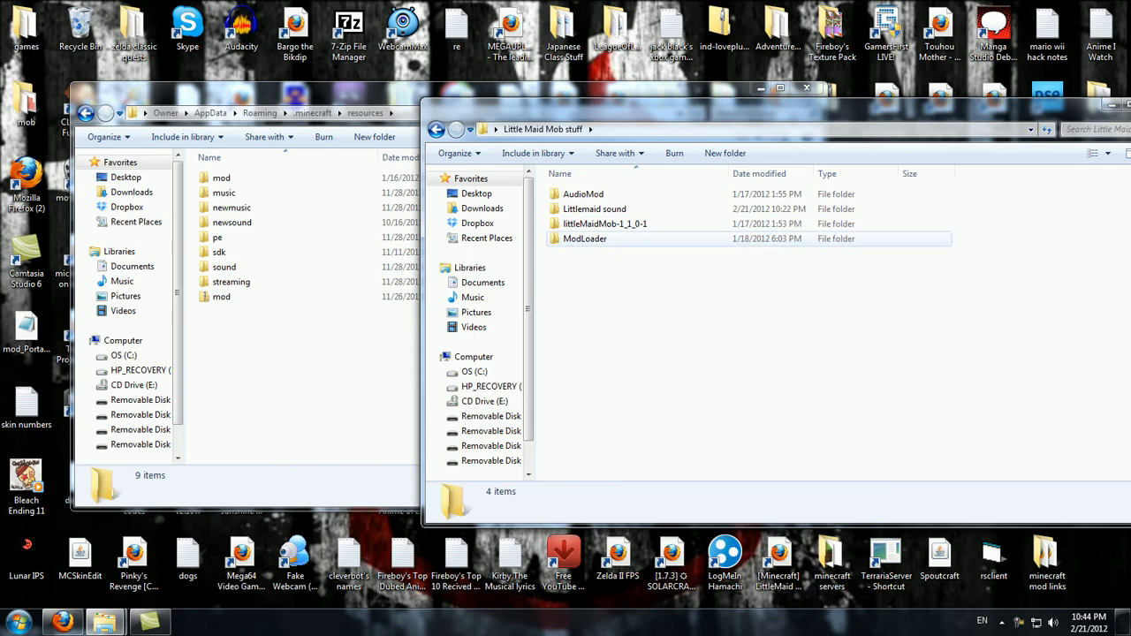
Copy Littlemaid sound's mod folder into resources, accepting merges and replacing sound files.
double_click(595, 209)
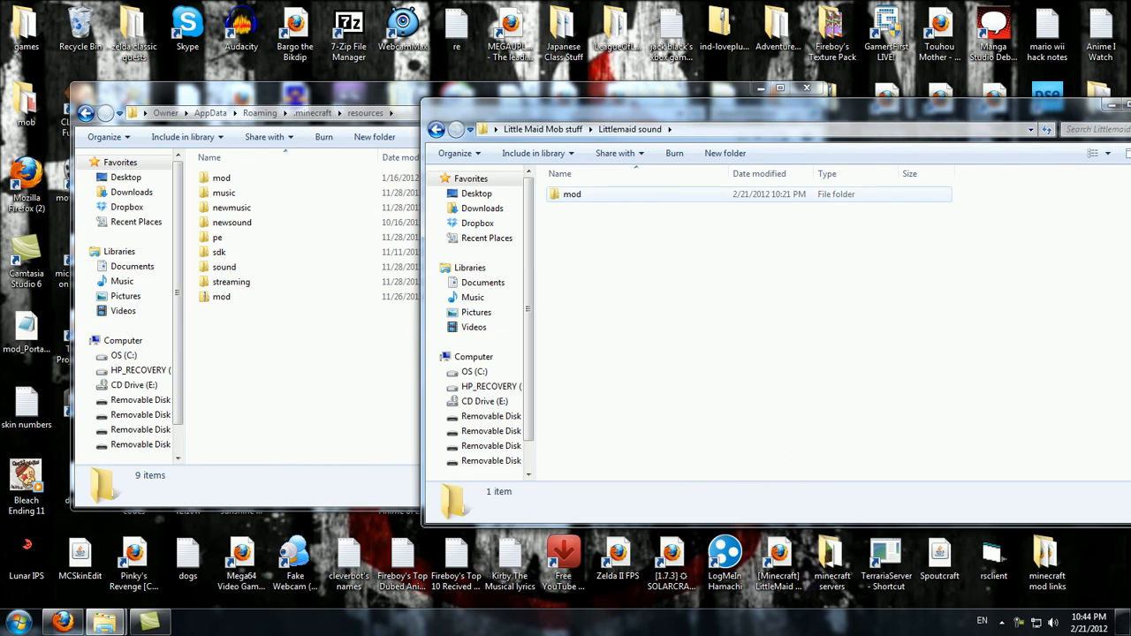
right_click(572, 194)
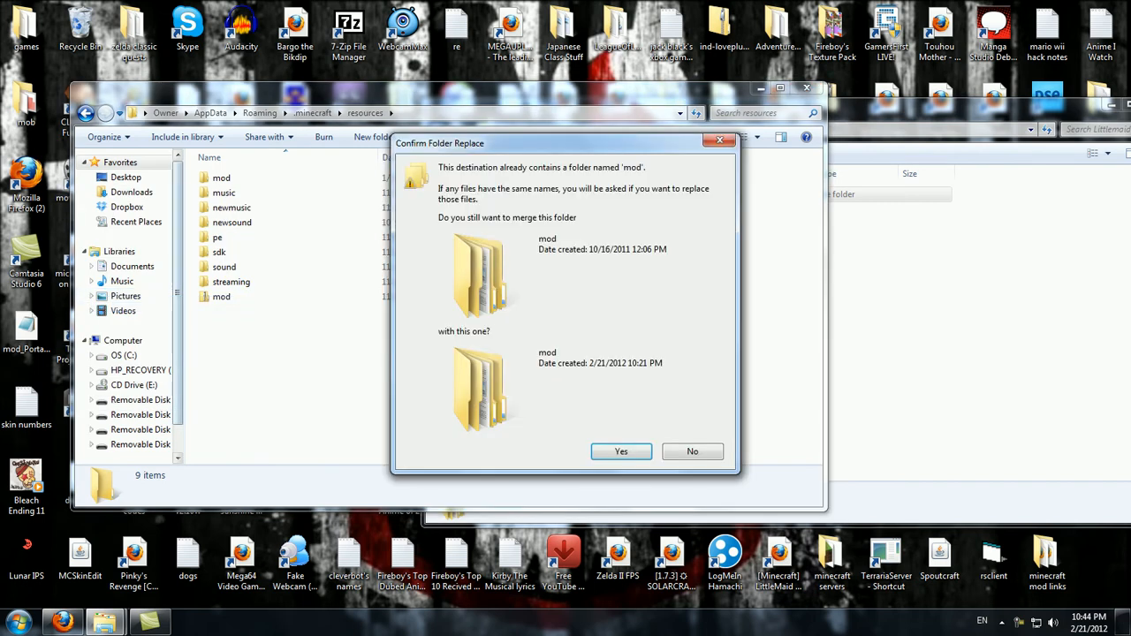
left_click(620, 452)
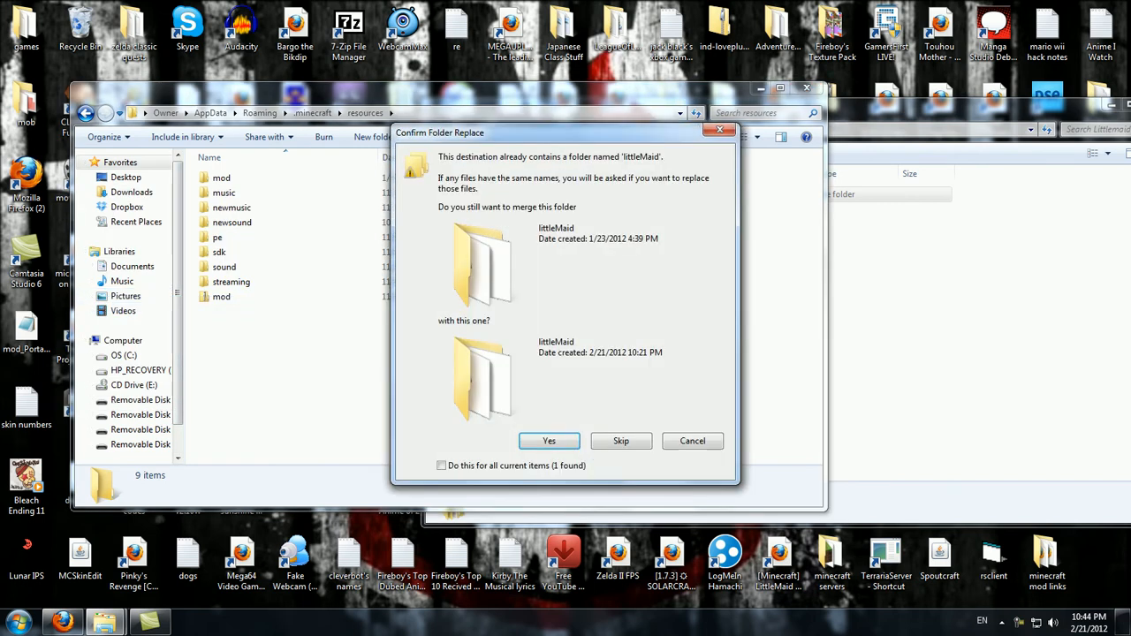
left_click(549, 439)
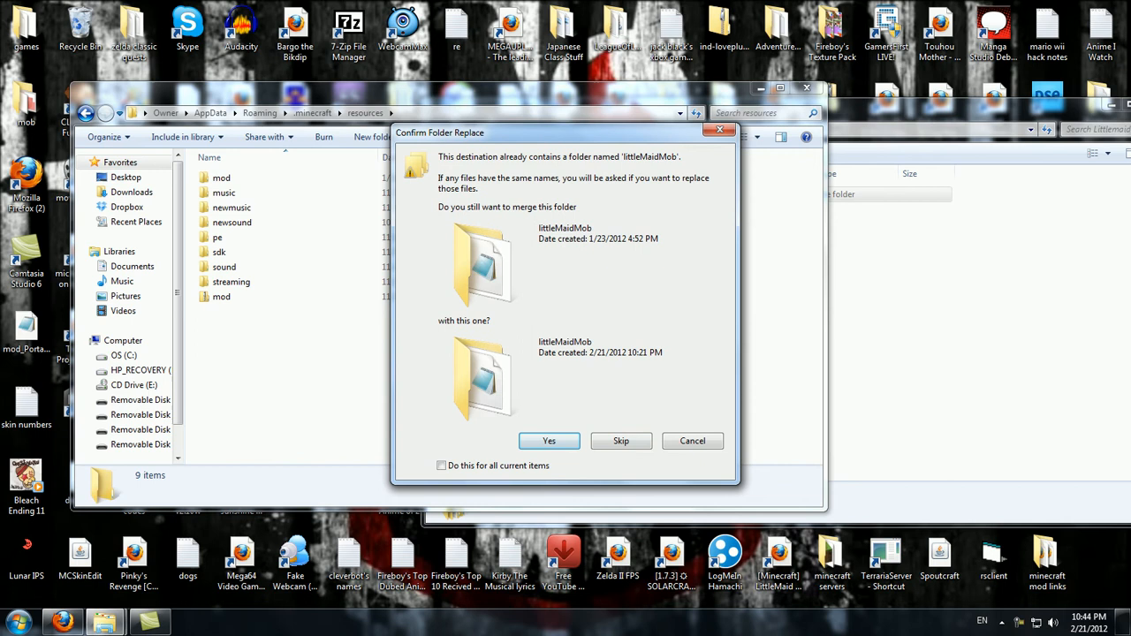
left_click(549, 440)
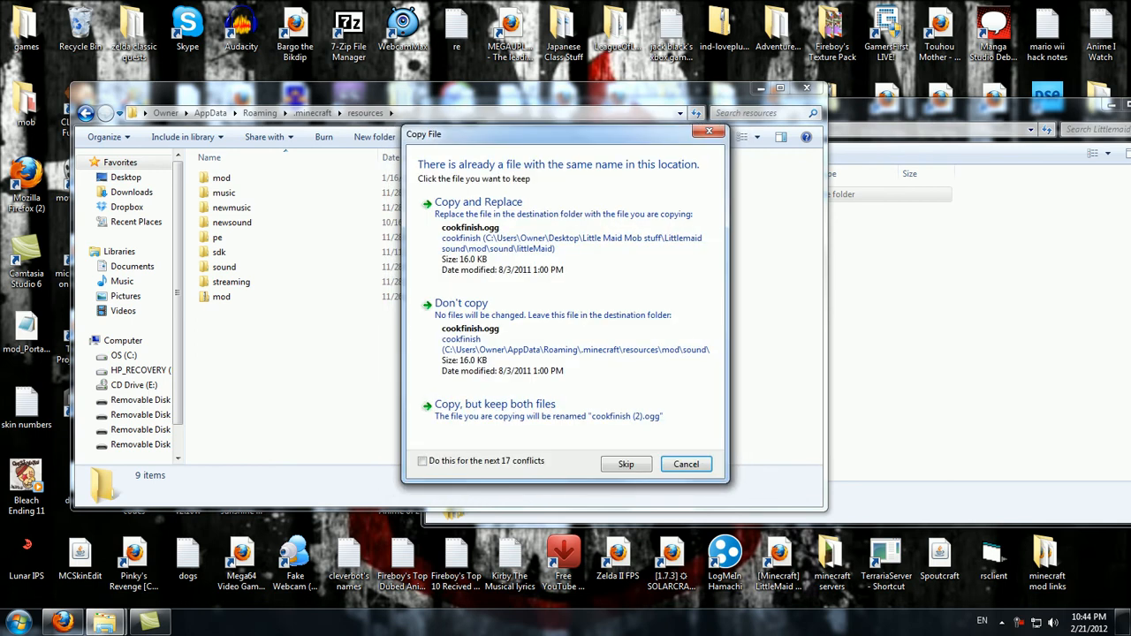
left_click(421, 461)
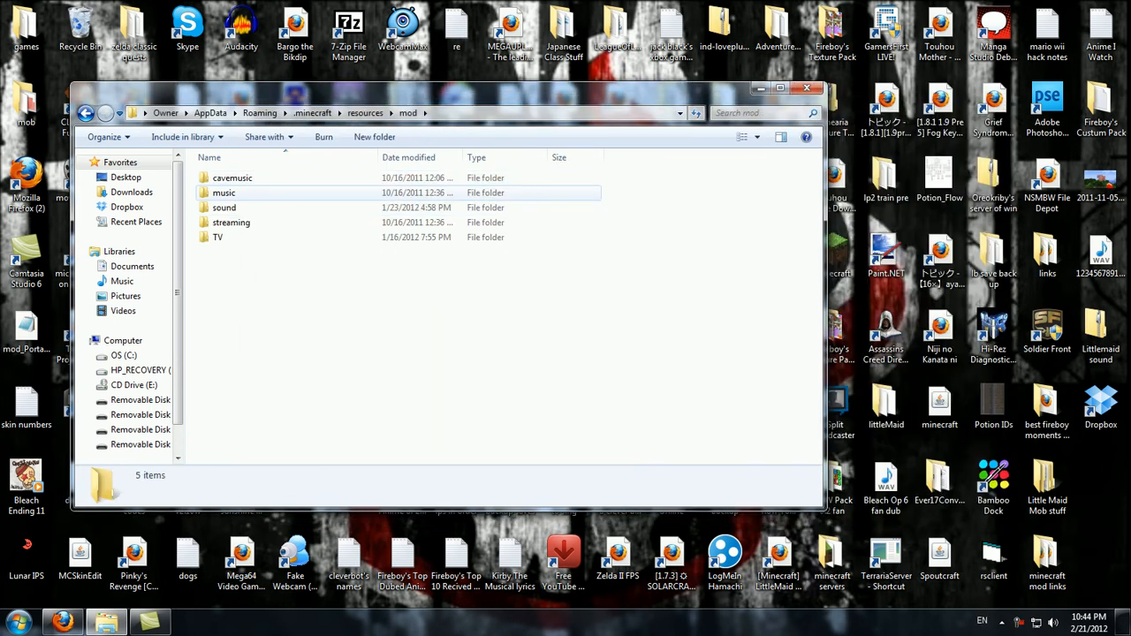
Browse sound > littleMaid, play the healing OGG, then view the littleMaidMob config folder.
double_click(224, 207)
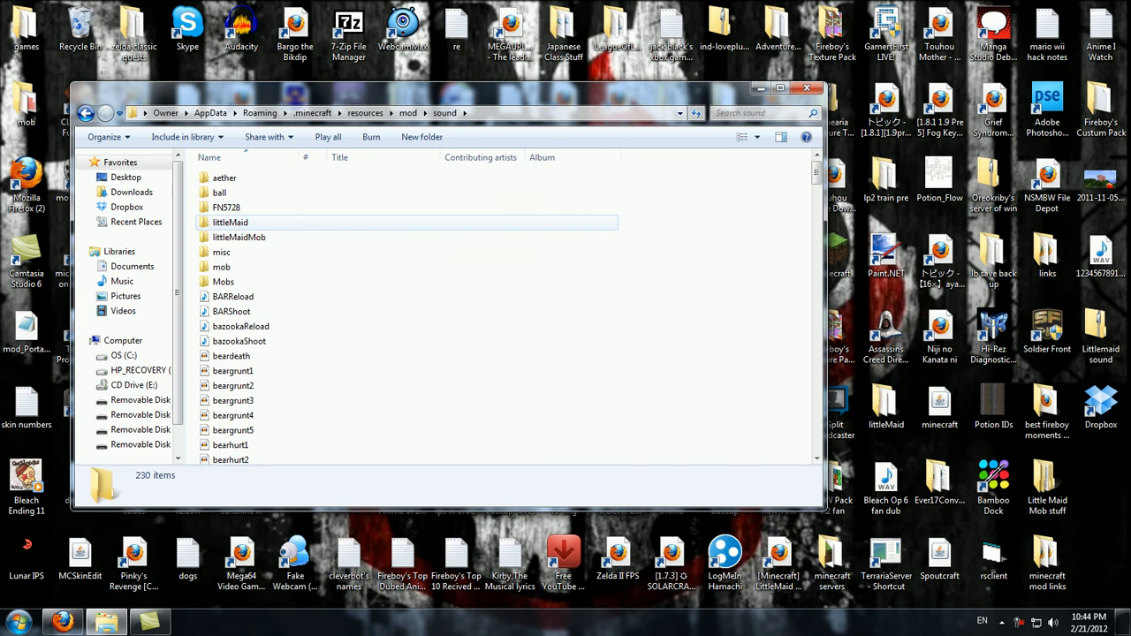
left_click(238, 237)
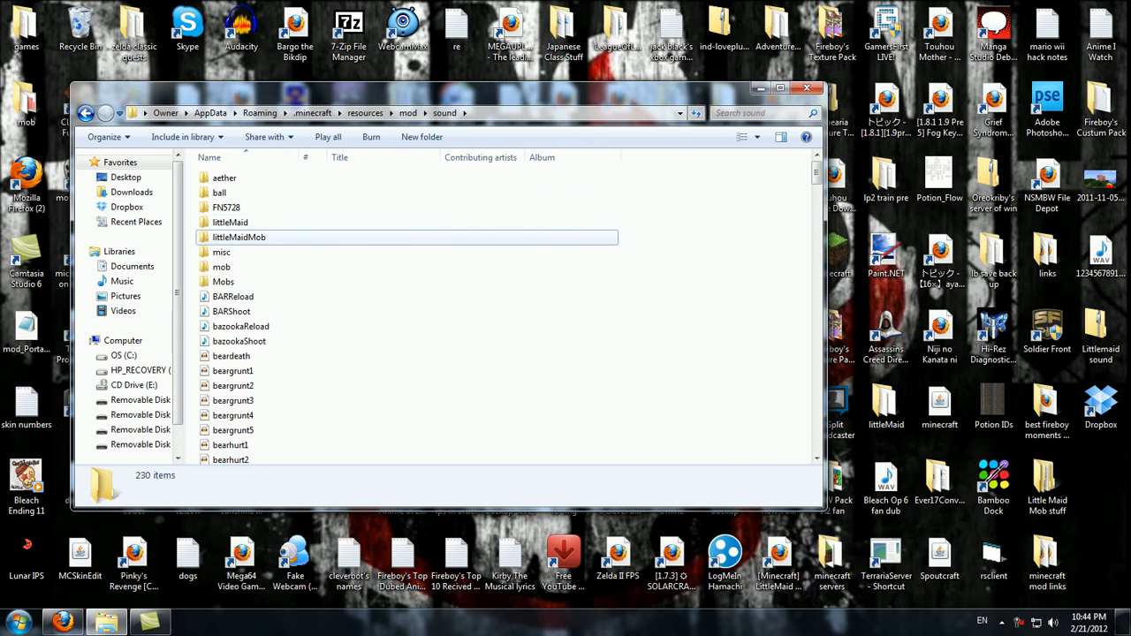
left_click(230, 222)
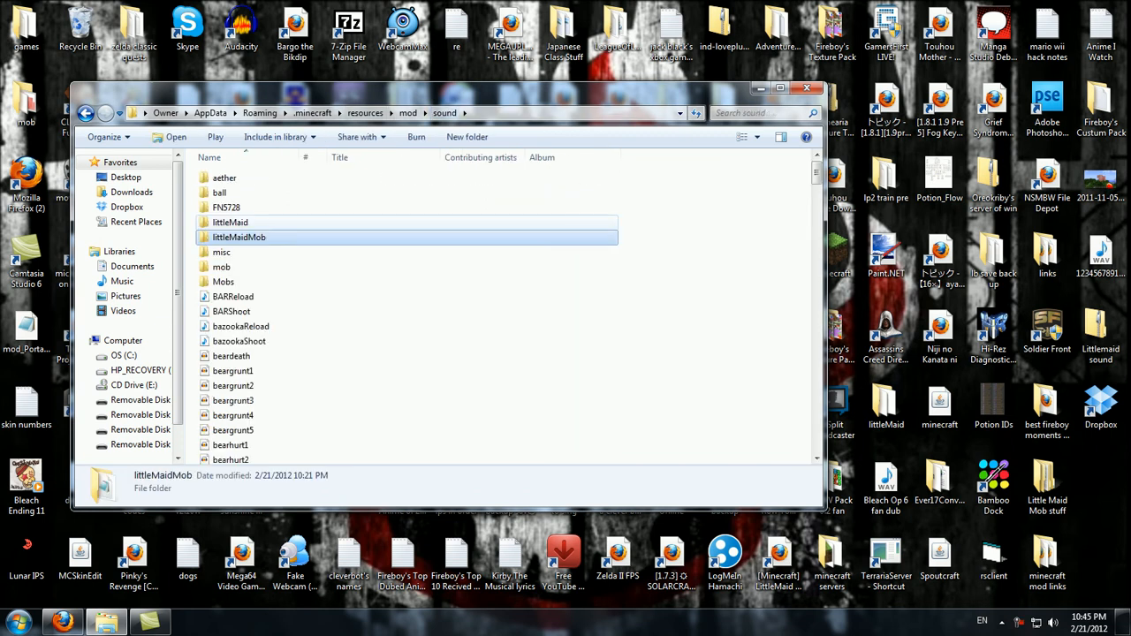
double_click(230, 222)
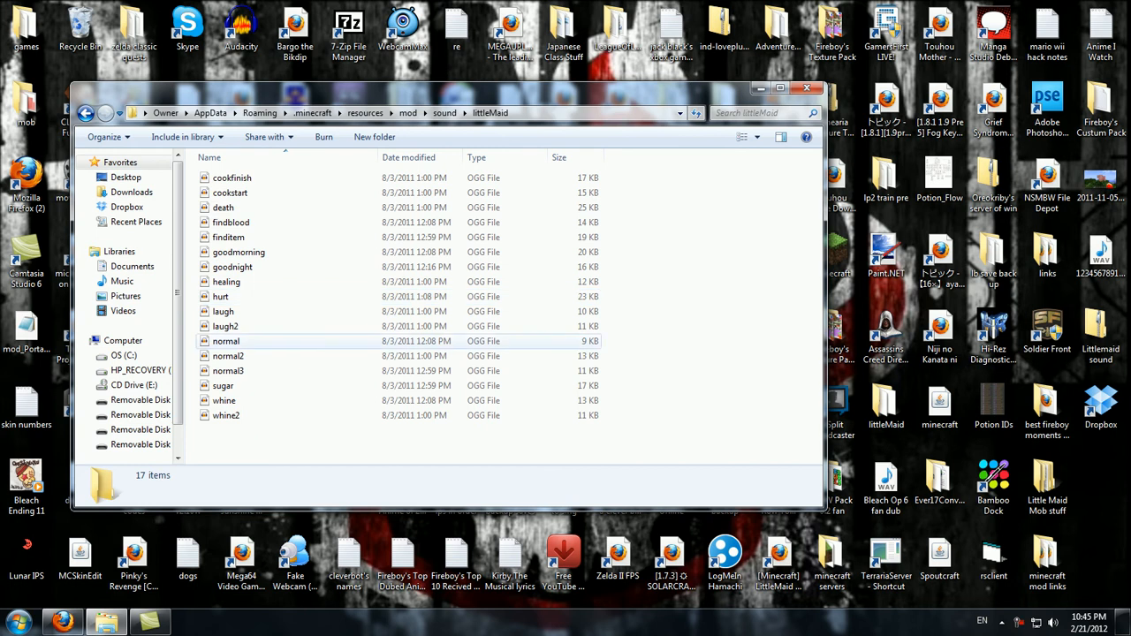
left_click(223, 311)
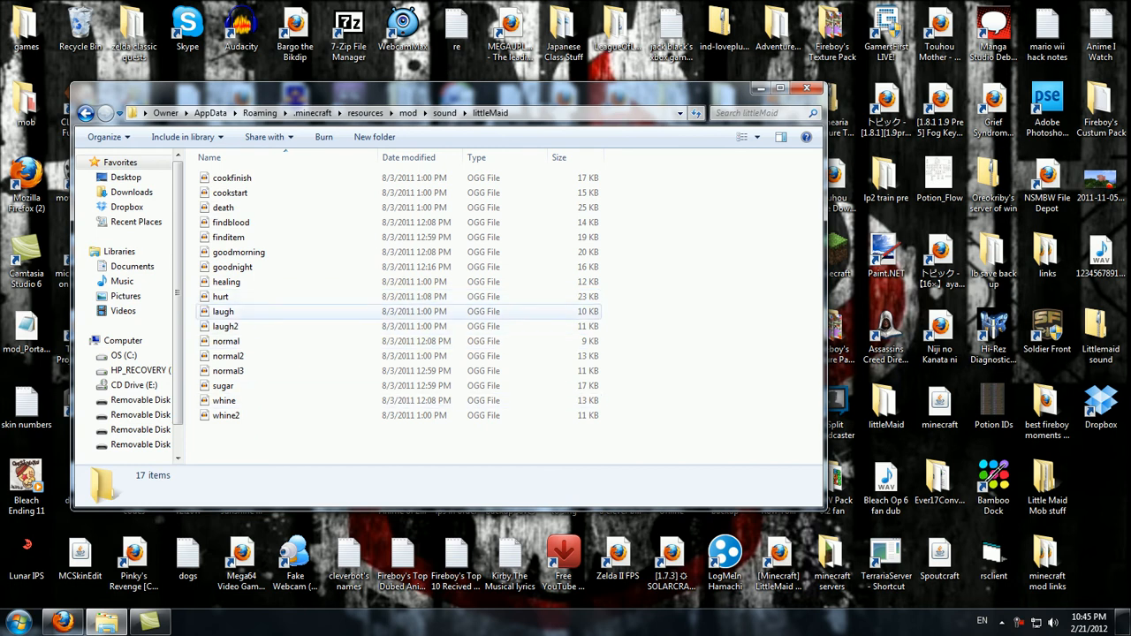
left_click(226, 281)
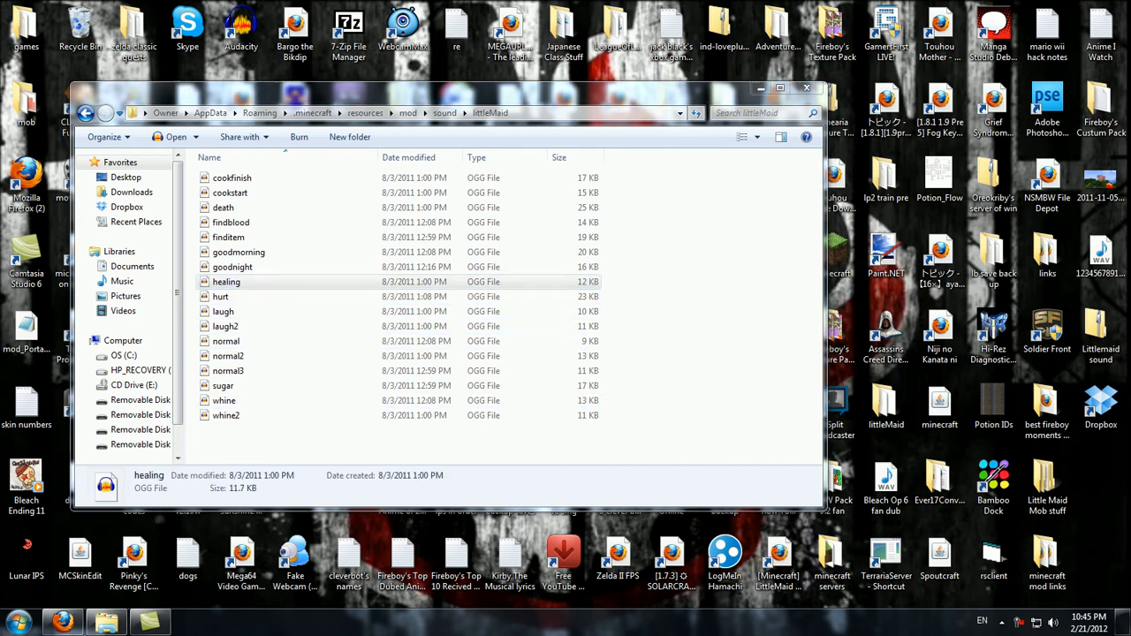
double_click(226, 281)
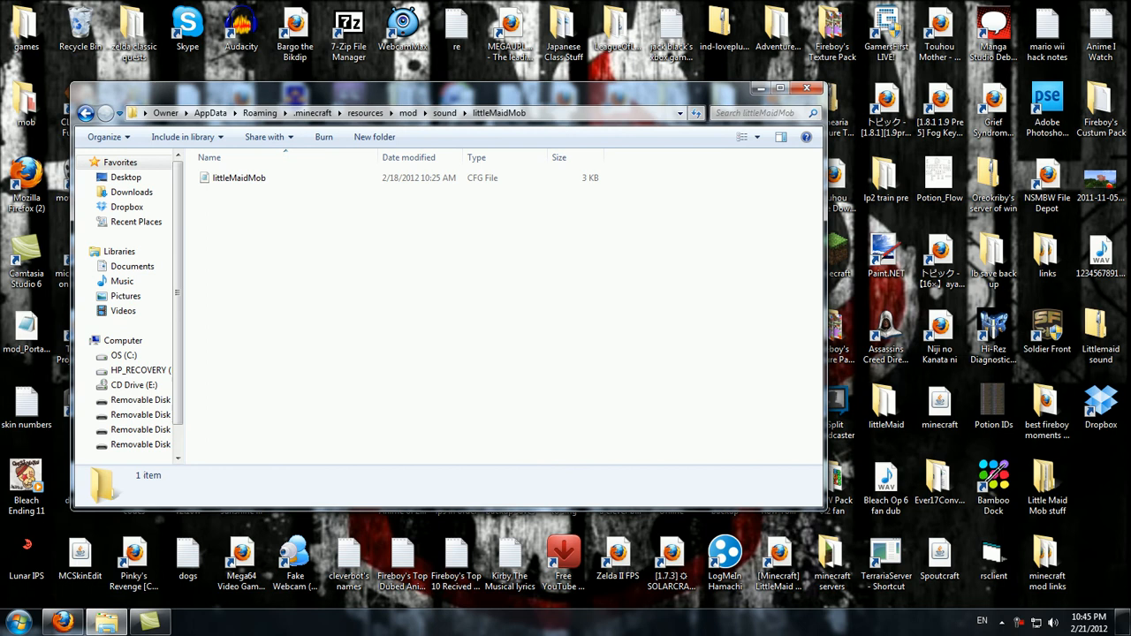
double_click(239, 178)
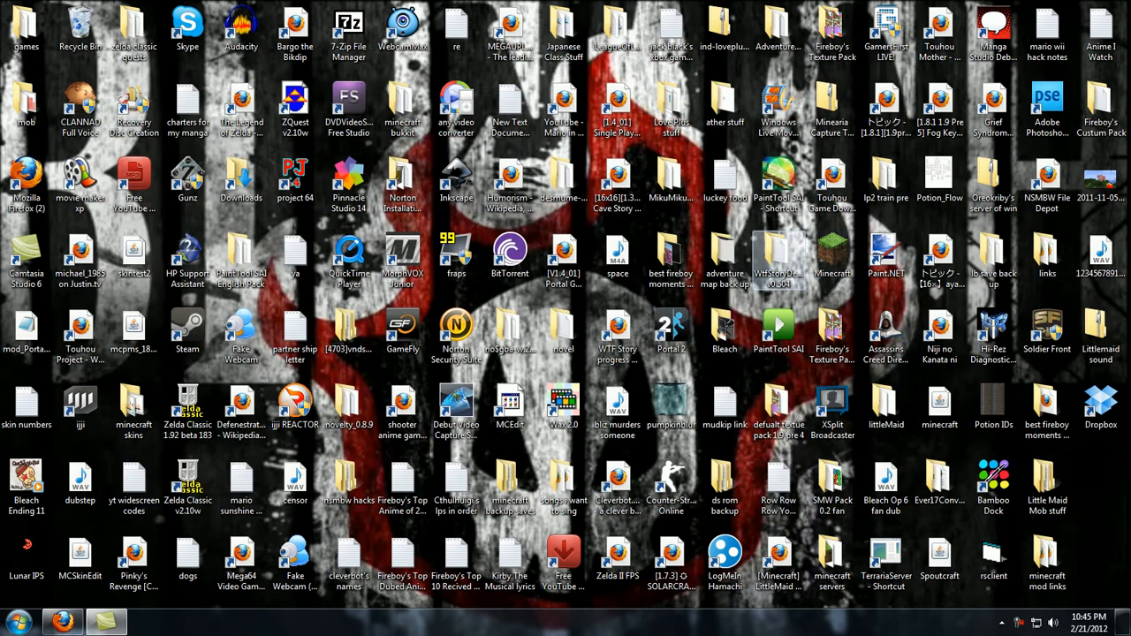
Start the Minecraft launcher from the desktop and log in to launch the game.
left_click(831, 257)
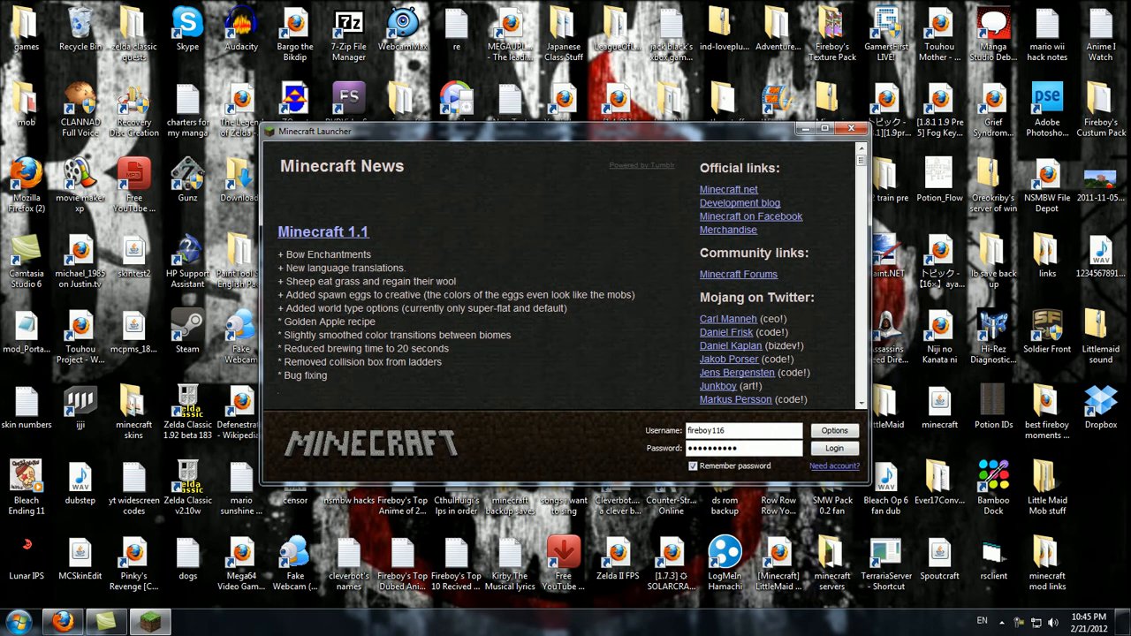
left_click(833, 448)
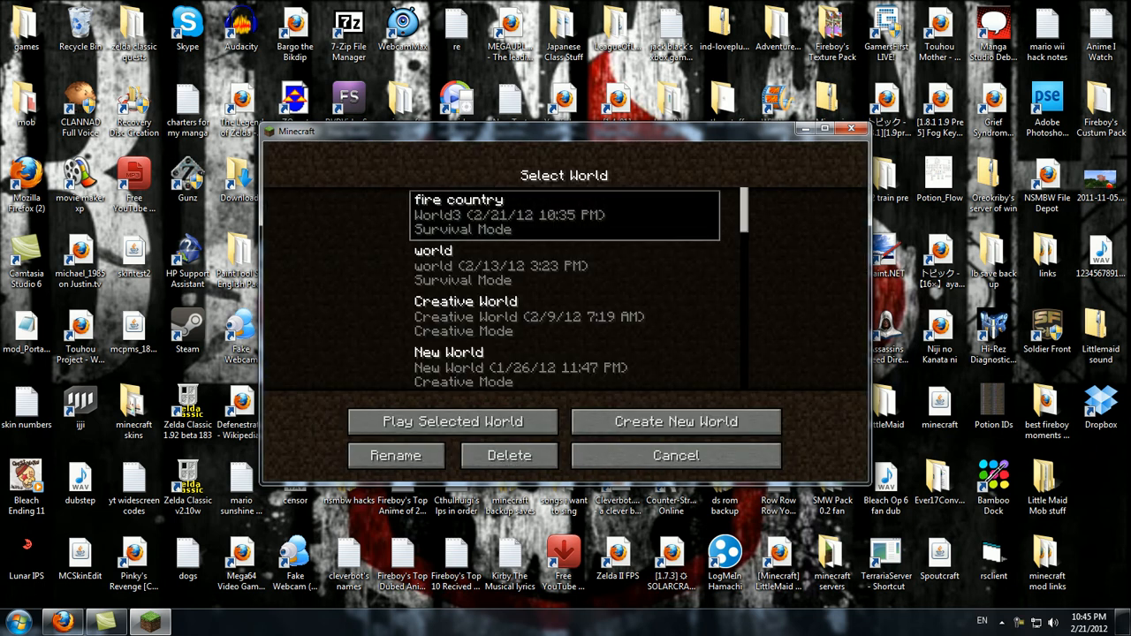
Play the fire country world, then open and close the game options with Esc and Done.
left_click(452, 421)
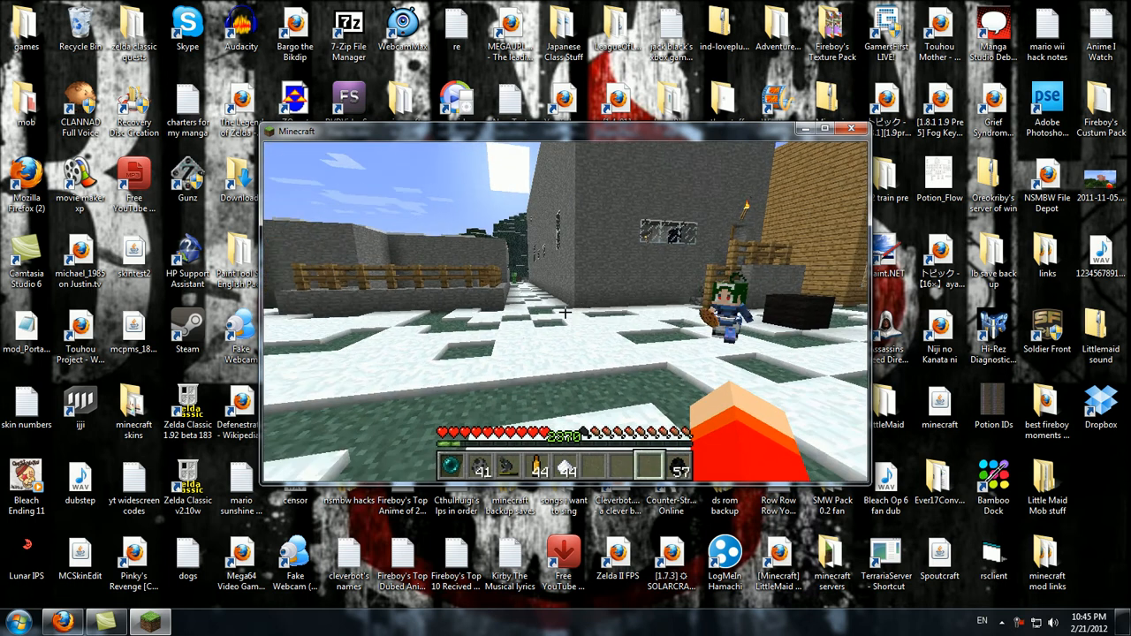
key("Escape")
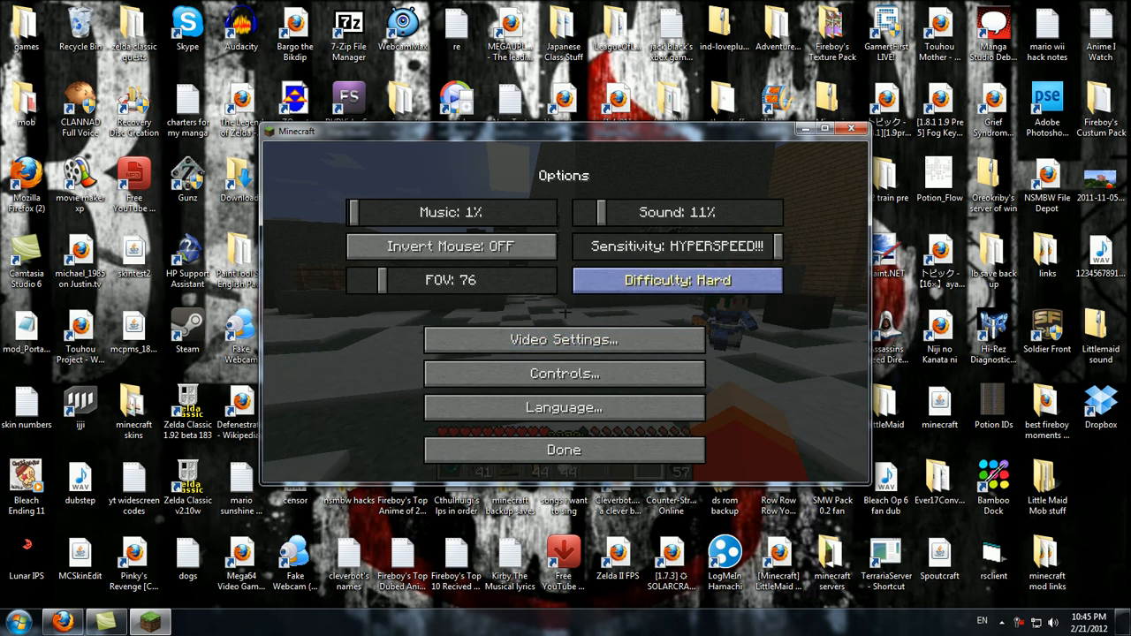
left_click(564, 449)
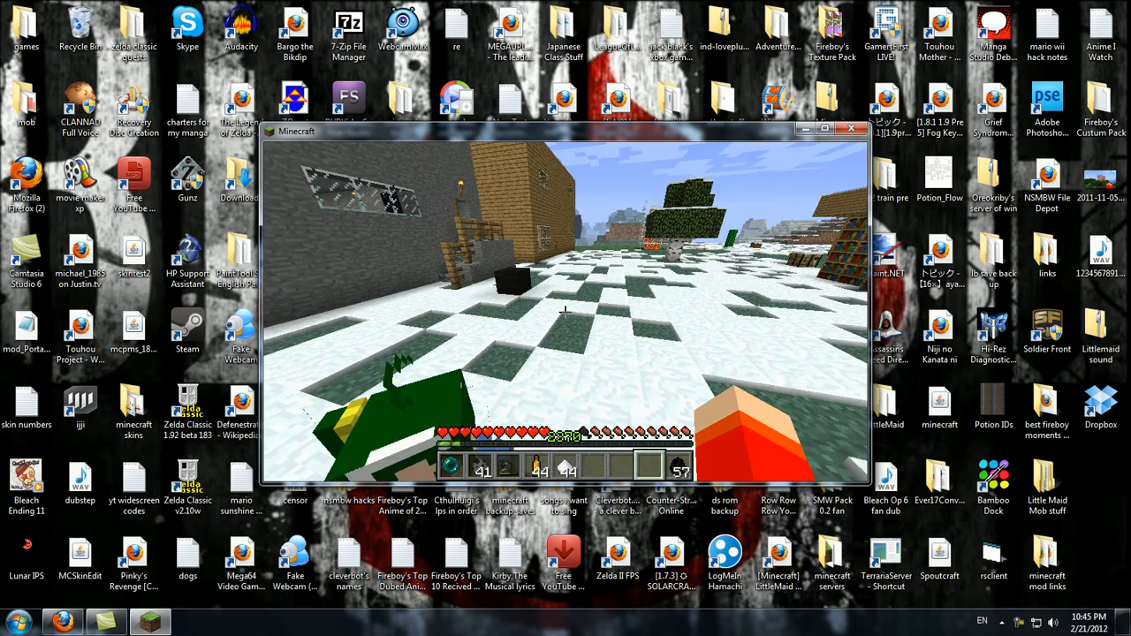